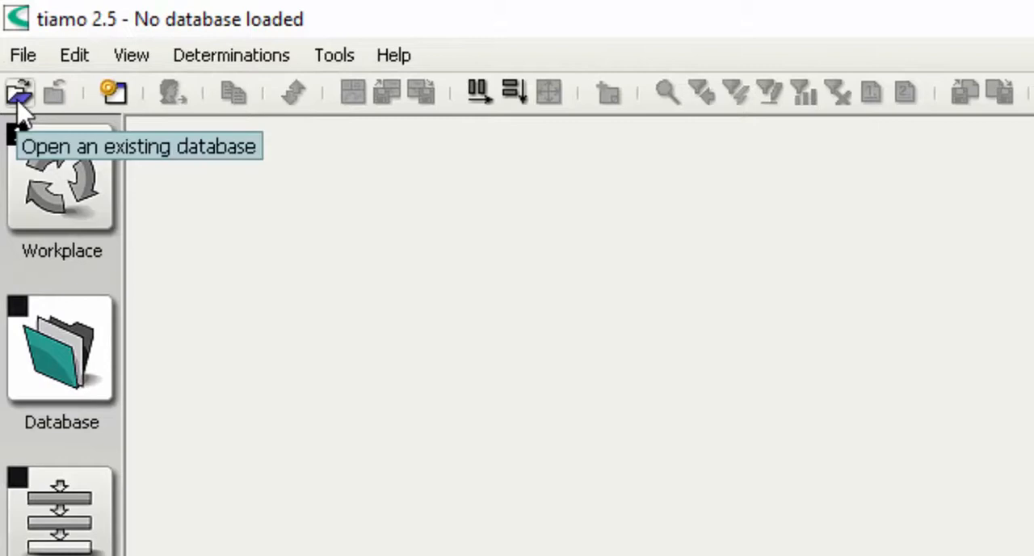
Step: Load the existing database named tiamo with its 16 determination records
left_click(17, 93)
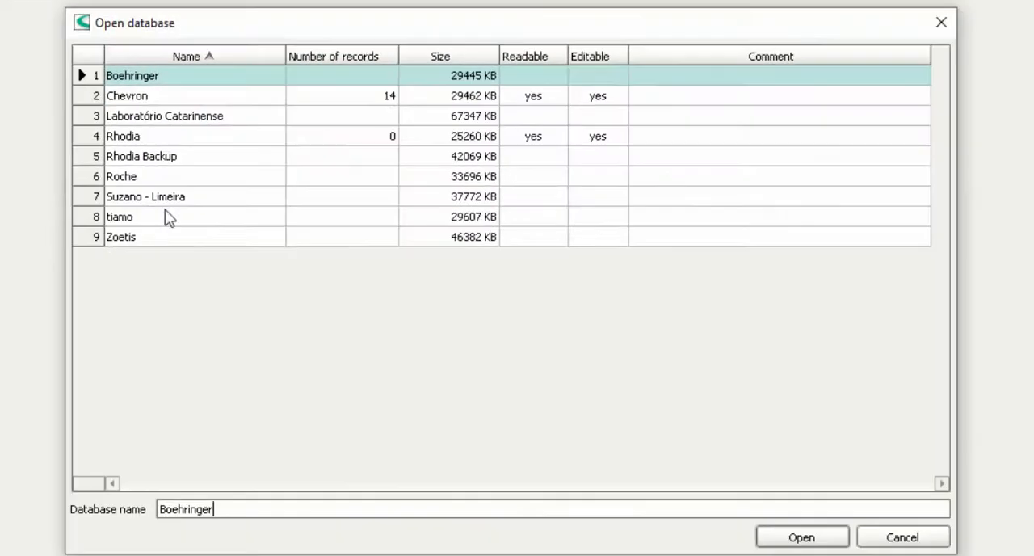
left_click(120, 217)
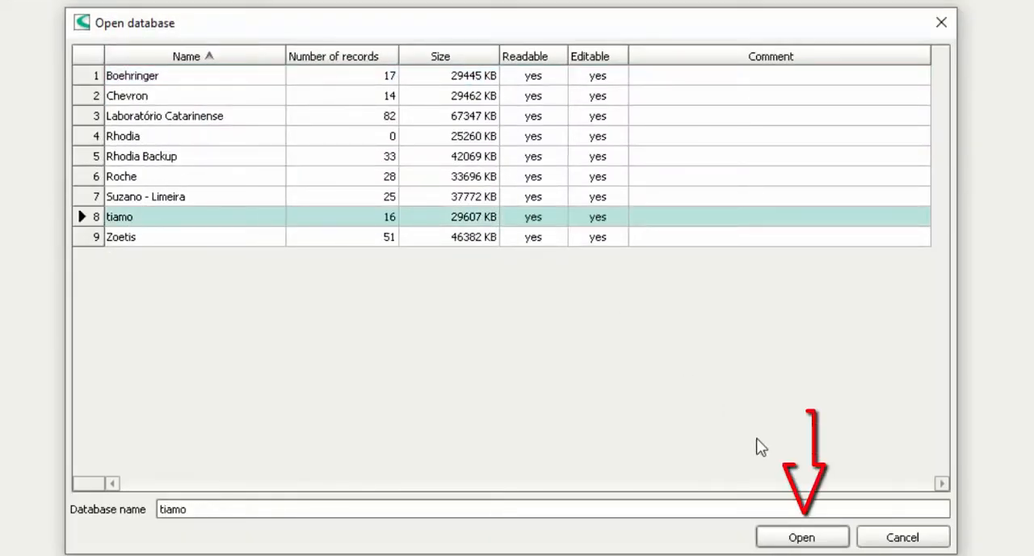
left_click(802, 537)
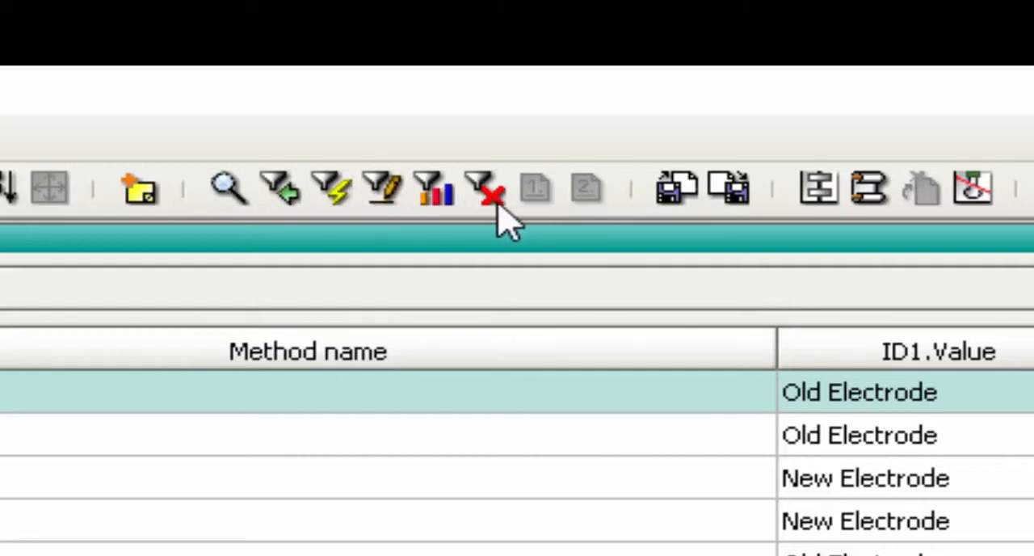
mouse_move(332, 191)
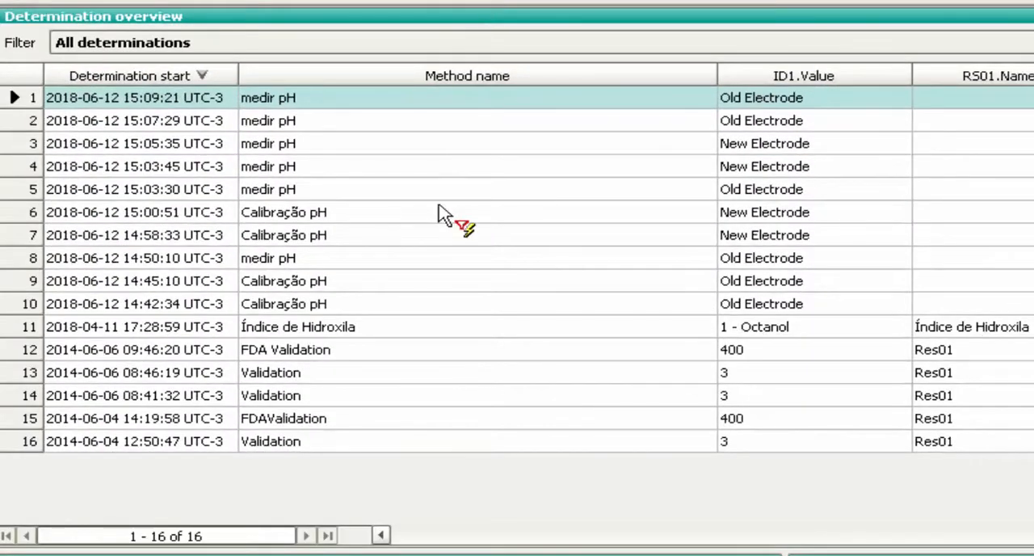
left_click(272, 372)
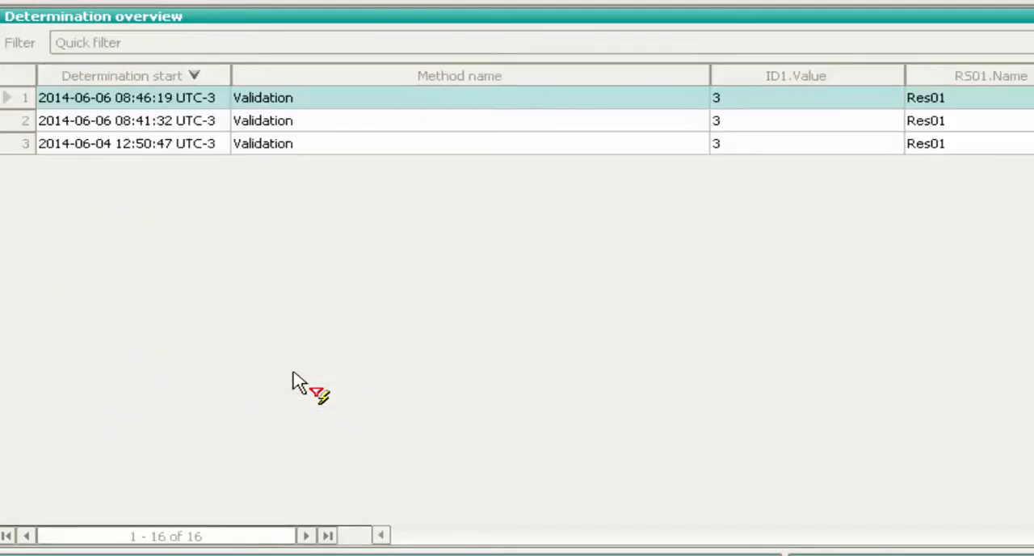
left_click(323, 42)
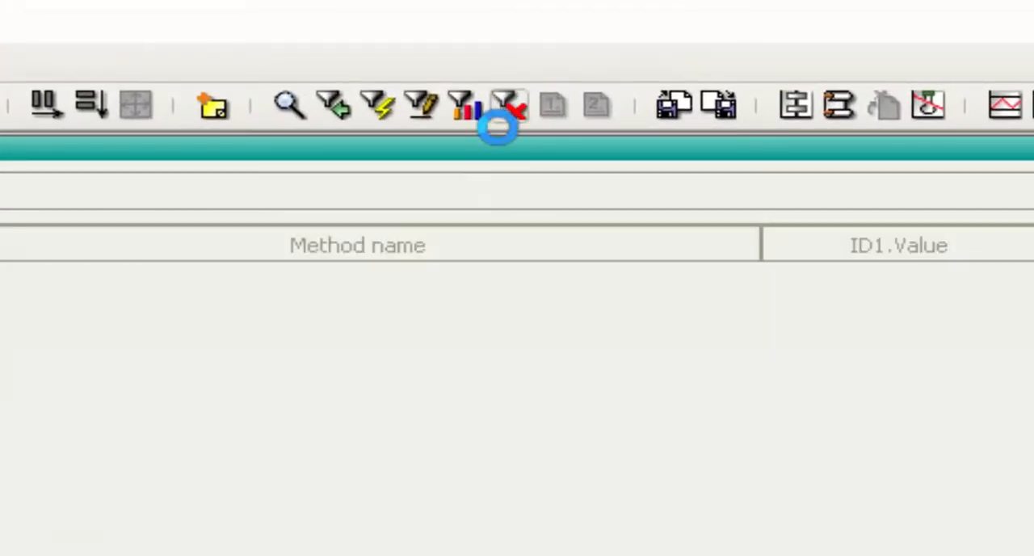
left_click(507, 105)
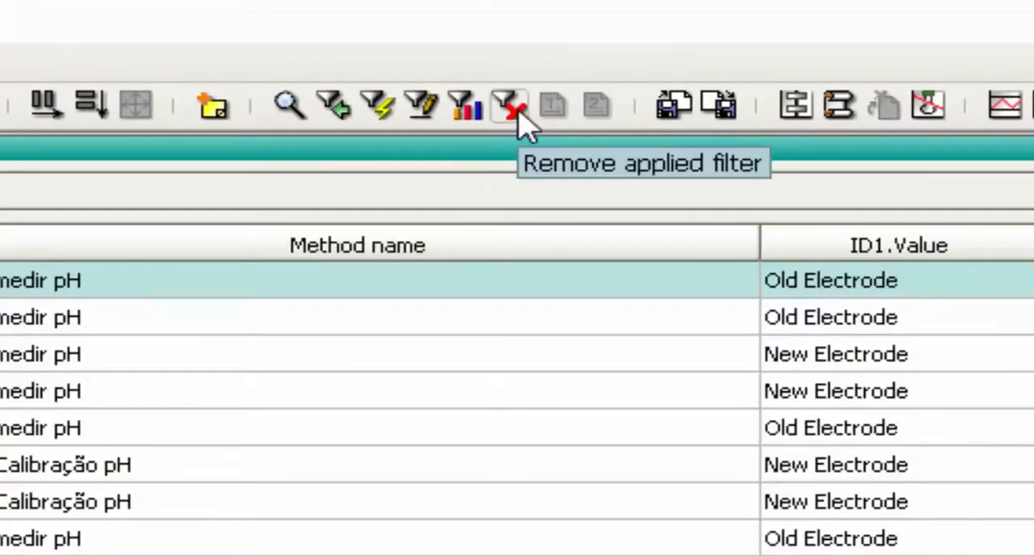
mouse_move(288, 105)
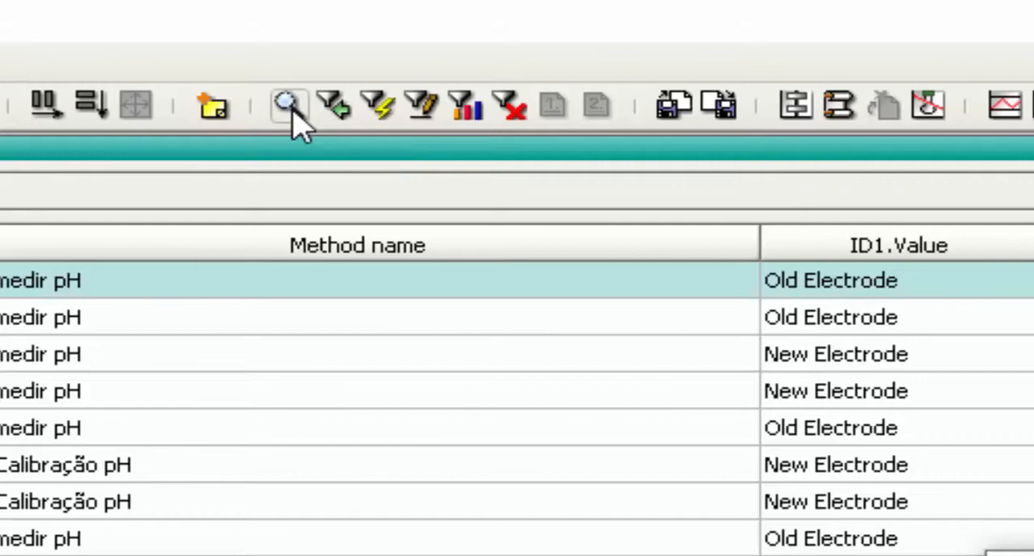
Step: Run a database text search for the word New and find the first match
left_click(288, 103)
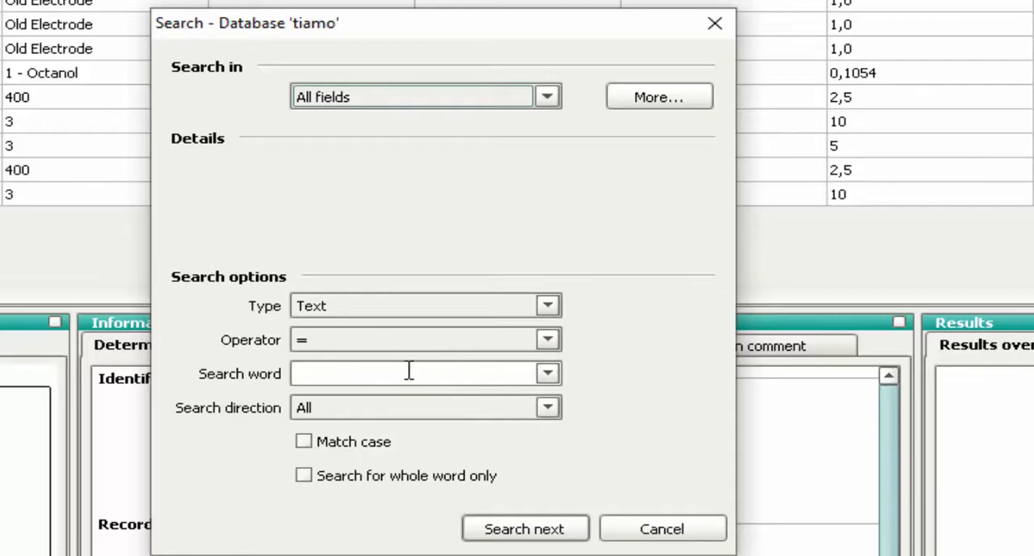
left_click(404, 373)
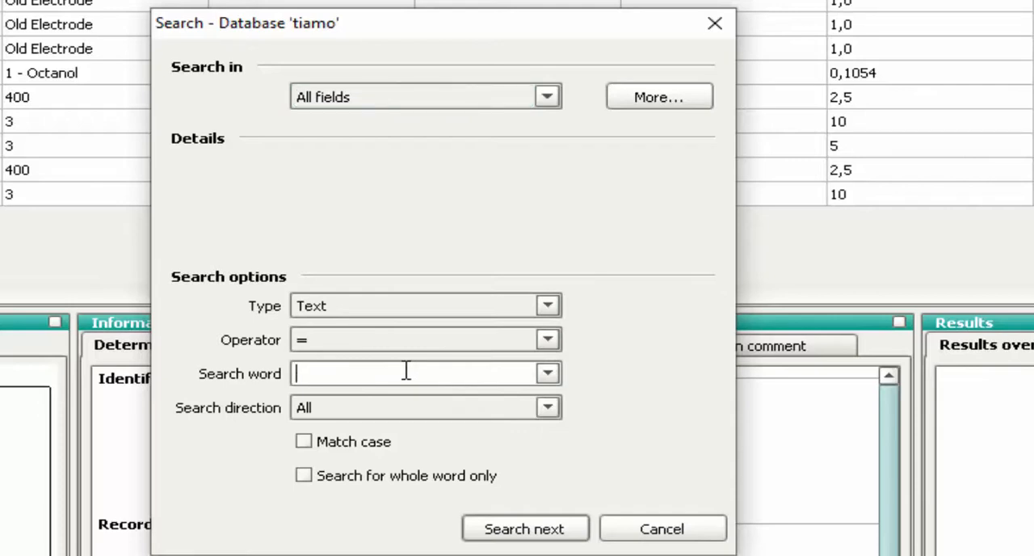
type("N")
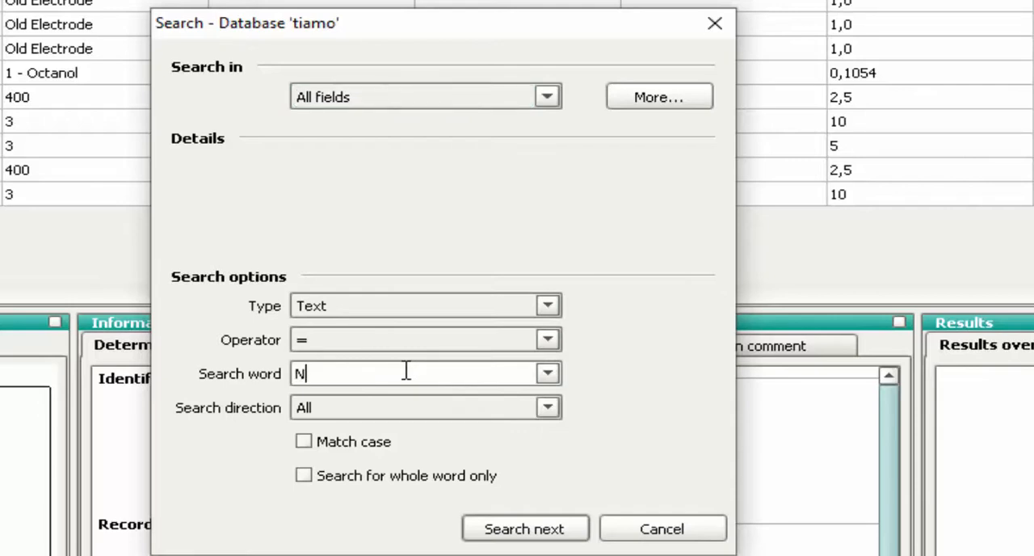
type("ew")
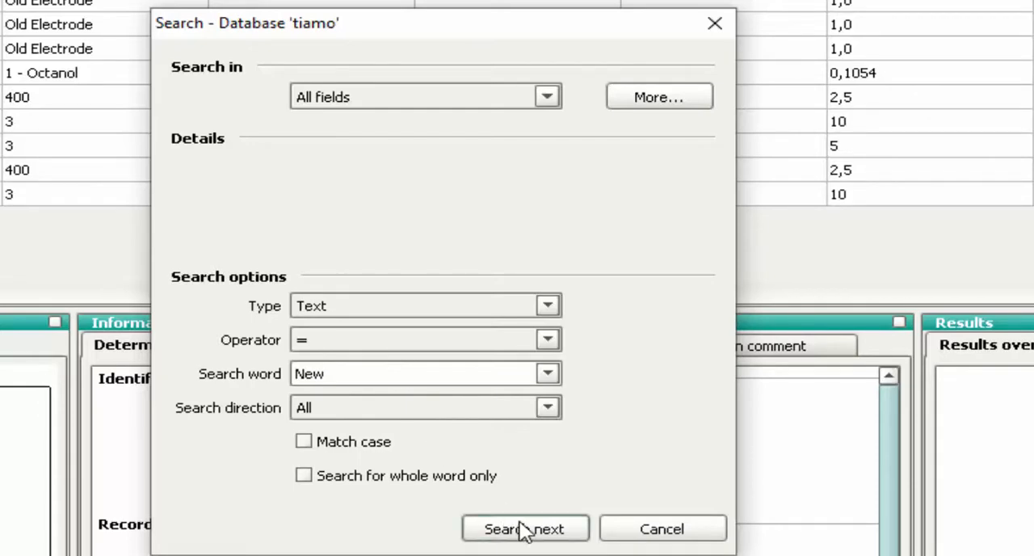
left_click(526, 528)
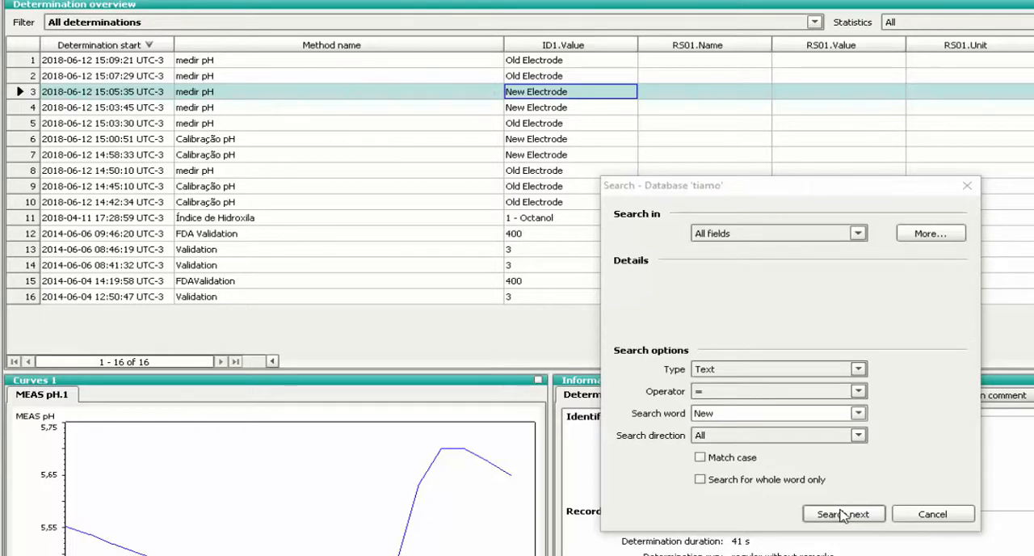
Step: Step through the remaining New Electrode determinations and dismiss the search finished message
left_click(844, 514)
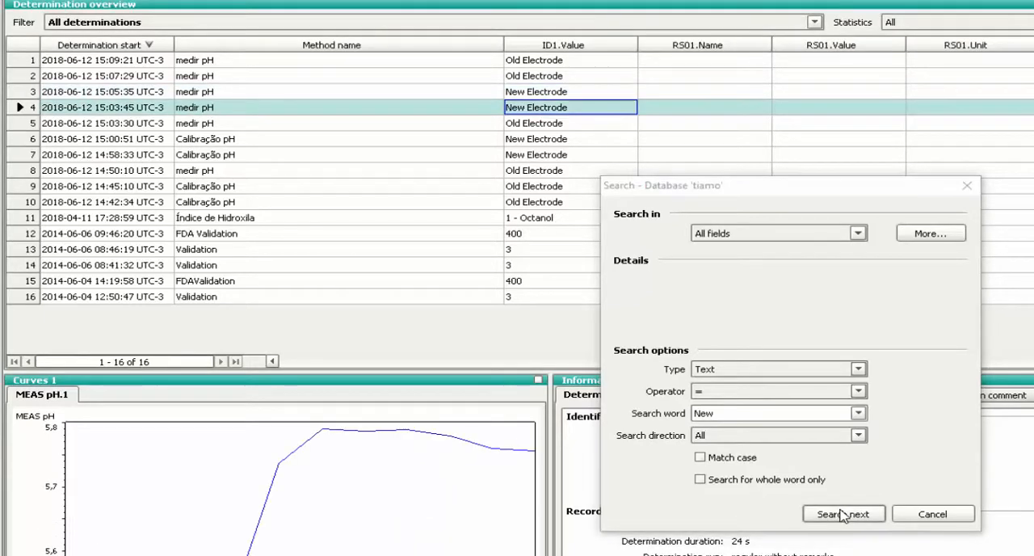
left_click(844, 514)
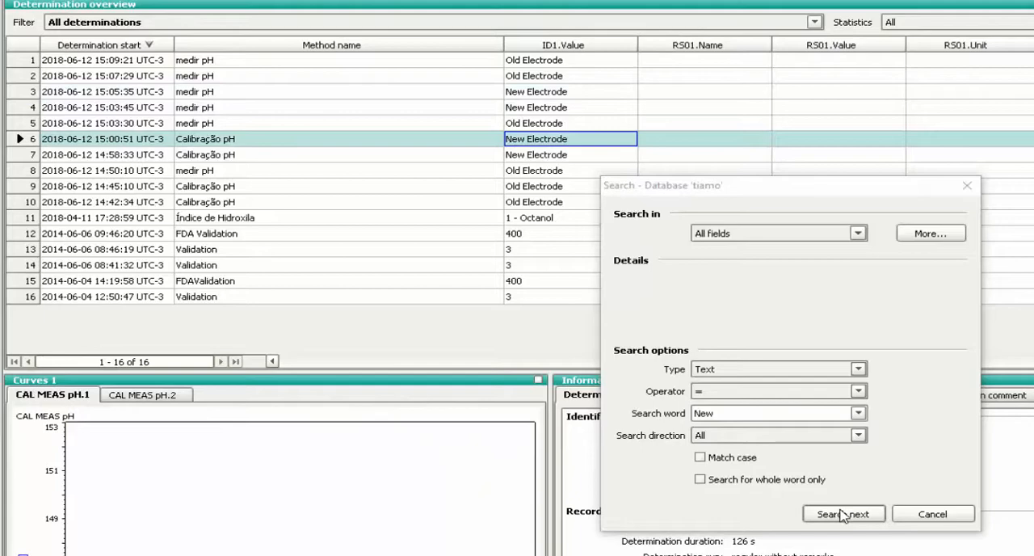
left_click(844, 514)
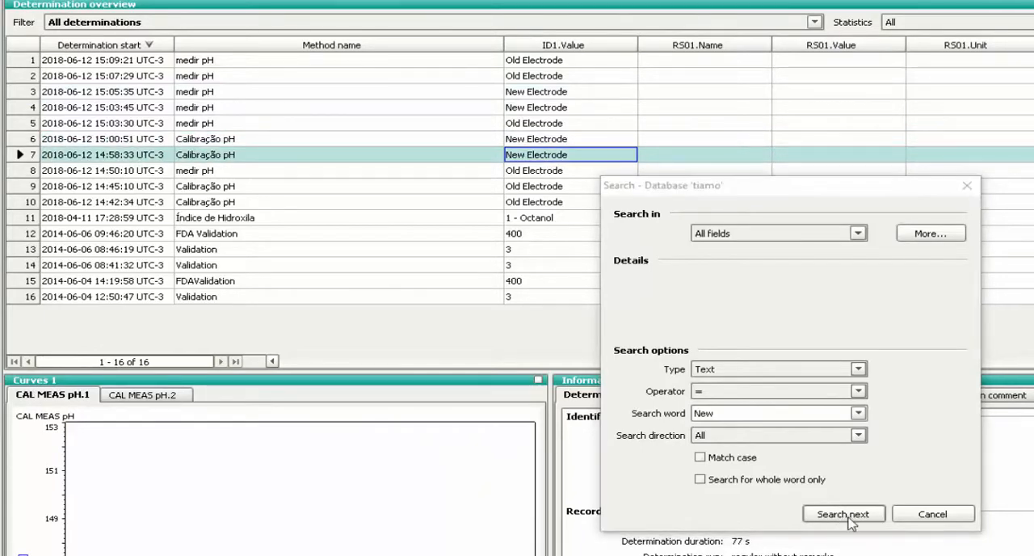
left_click(843, 514)
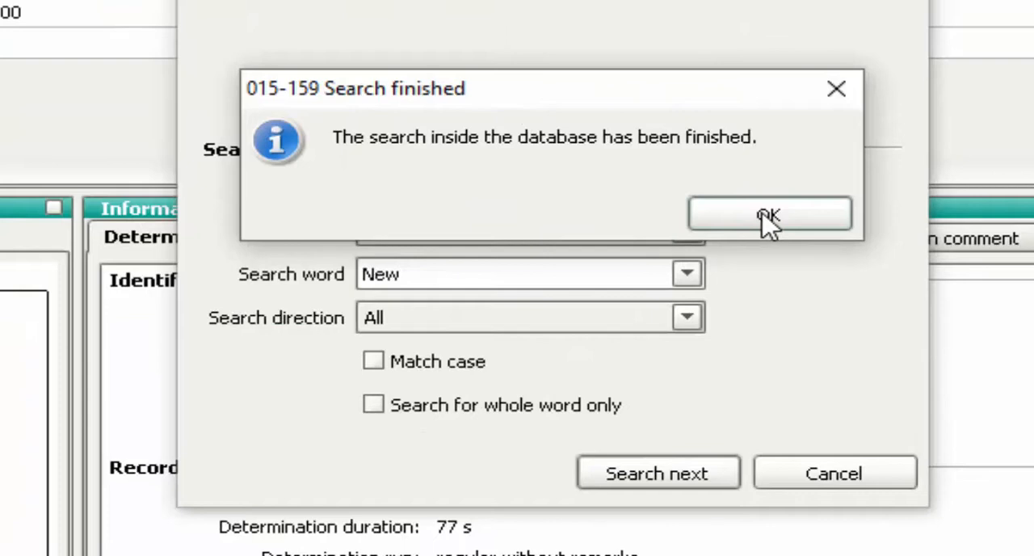
left_click(769, 213)
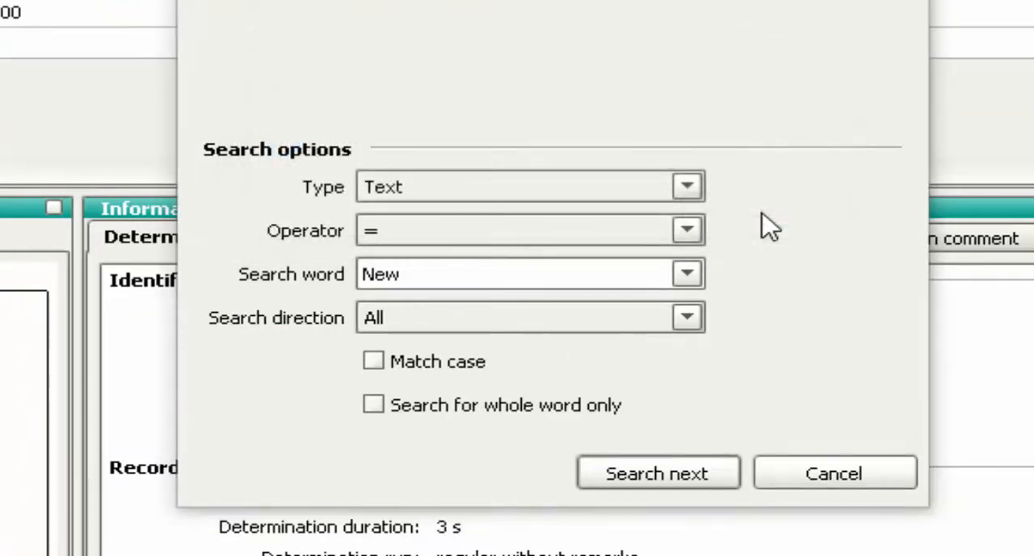
Step: Switch the search type to Date and pick 12 June 2018 from the calendar
left_click(685, 186)
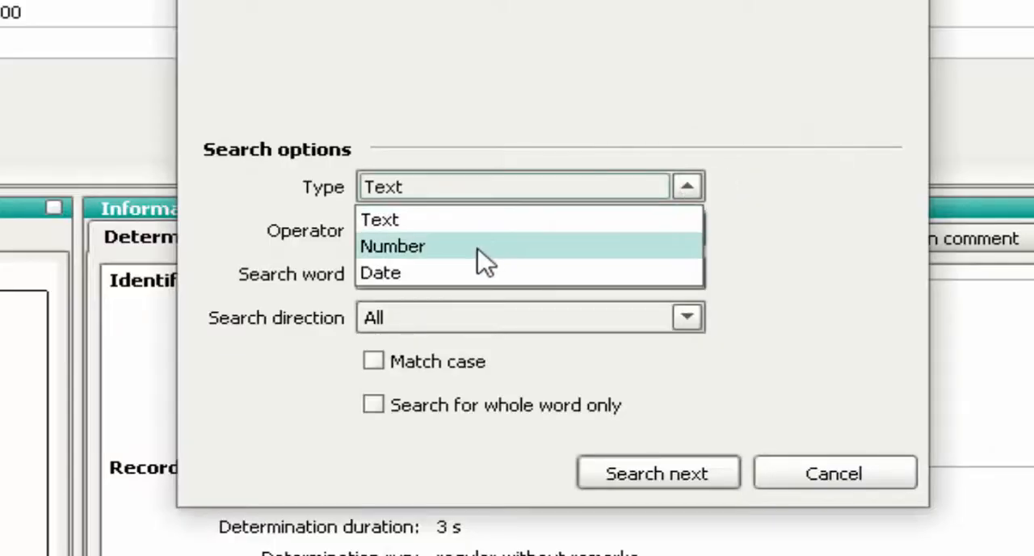
left_click(381, 272)
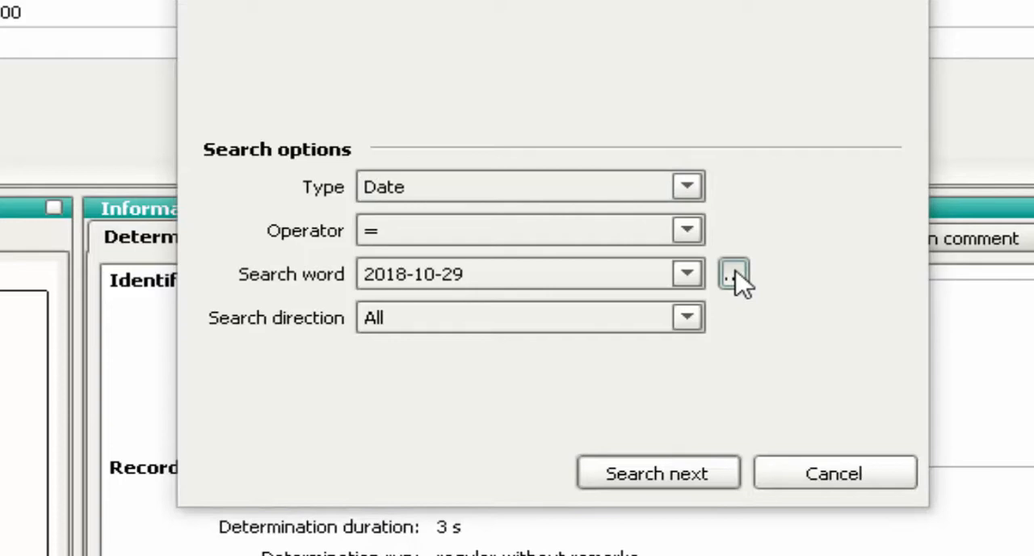
left_click(732, 273)
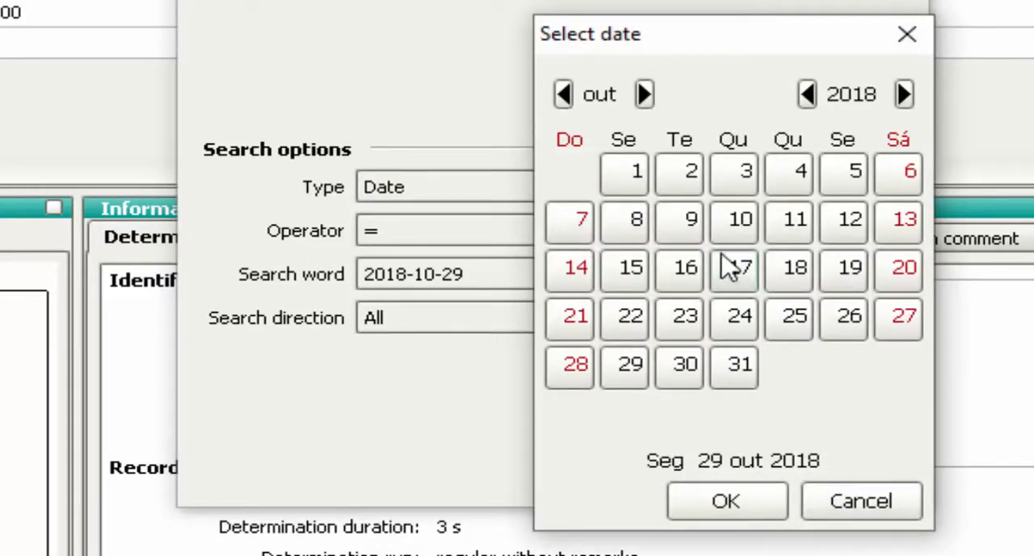
mouse_move(595, 113)
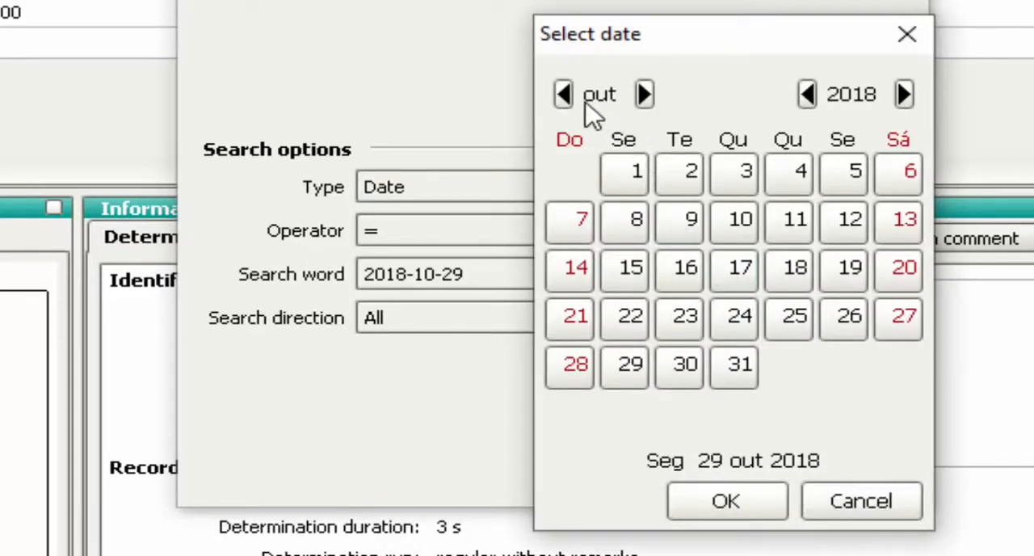
left_click(562, 93)
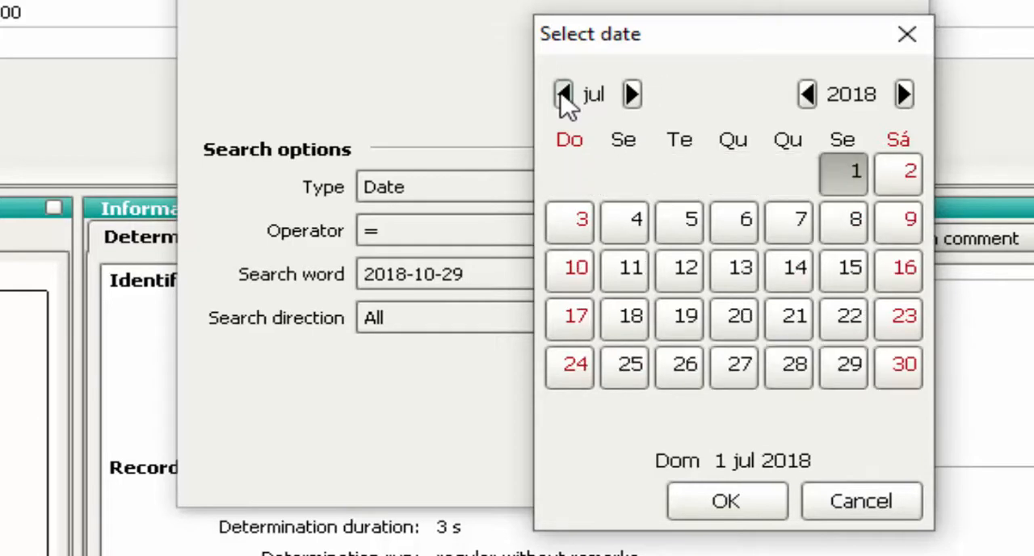
left_click(563, 93)
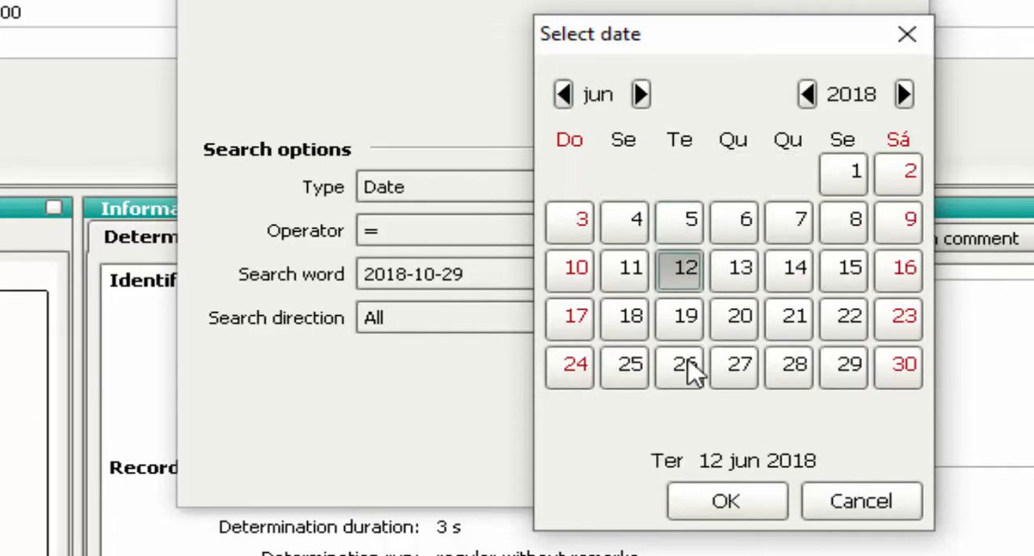
left_click(725, 501)
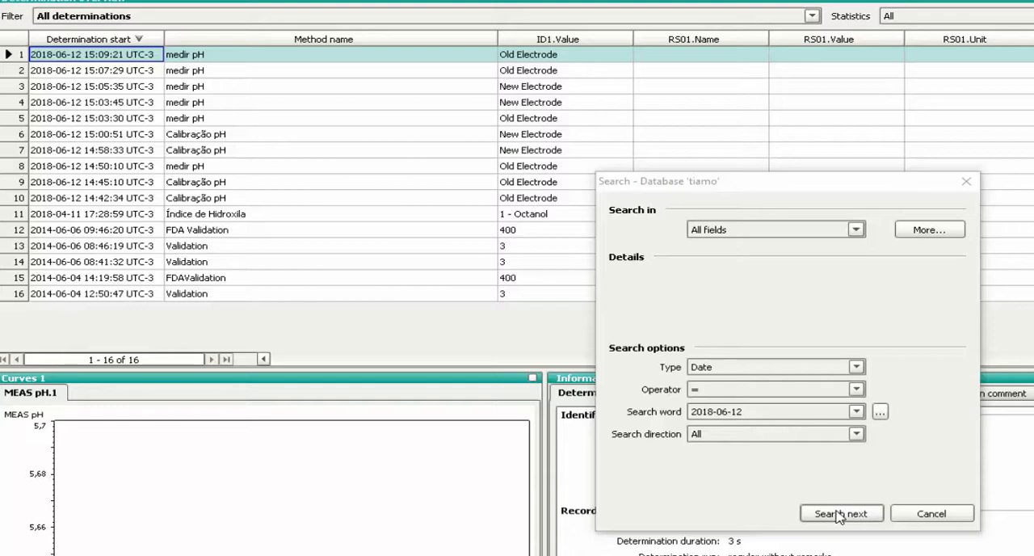
Step: Step through the determinations started on 2018-06-12 and close the search window
left_click(841, 514)
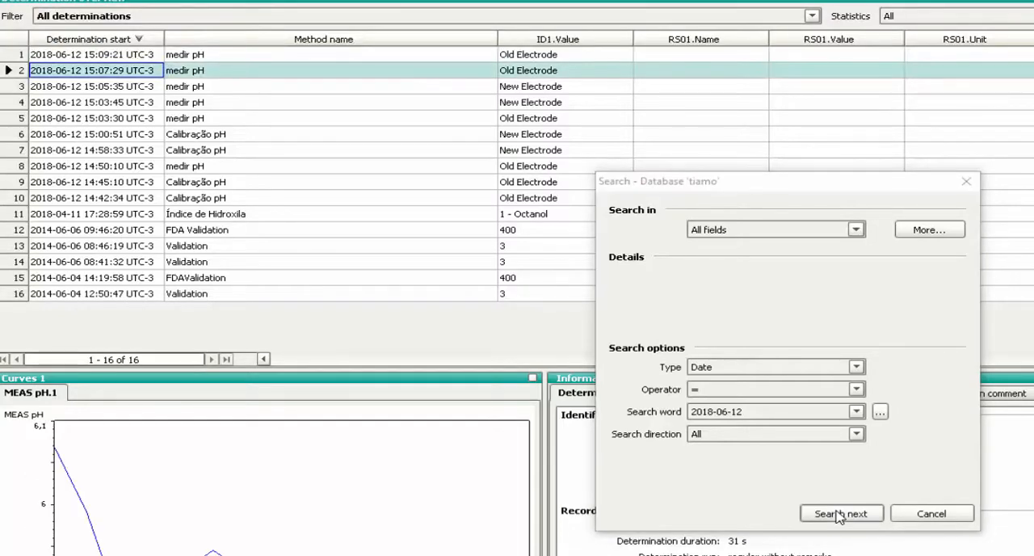
left_click(841, 514)
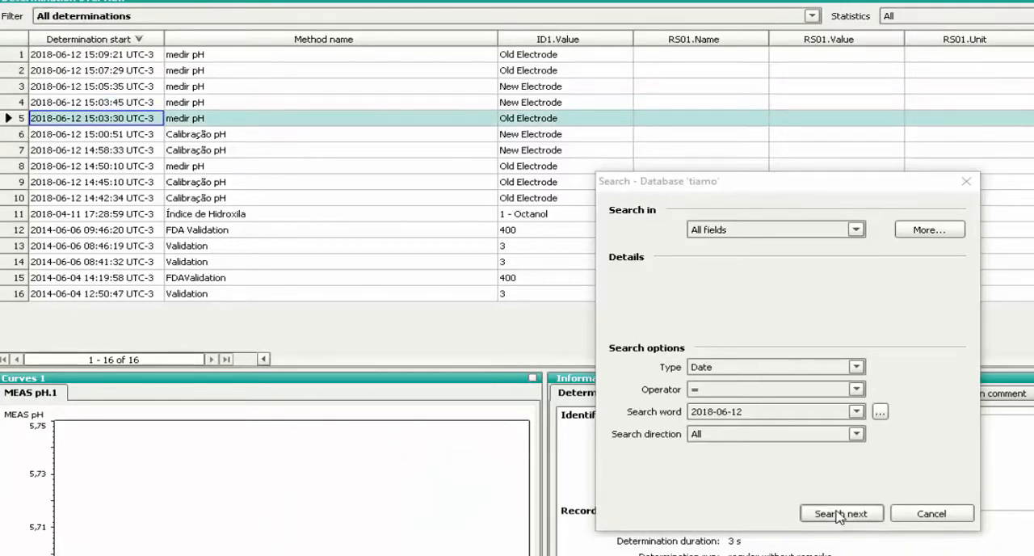
left_click(840, 514)
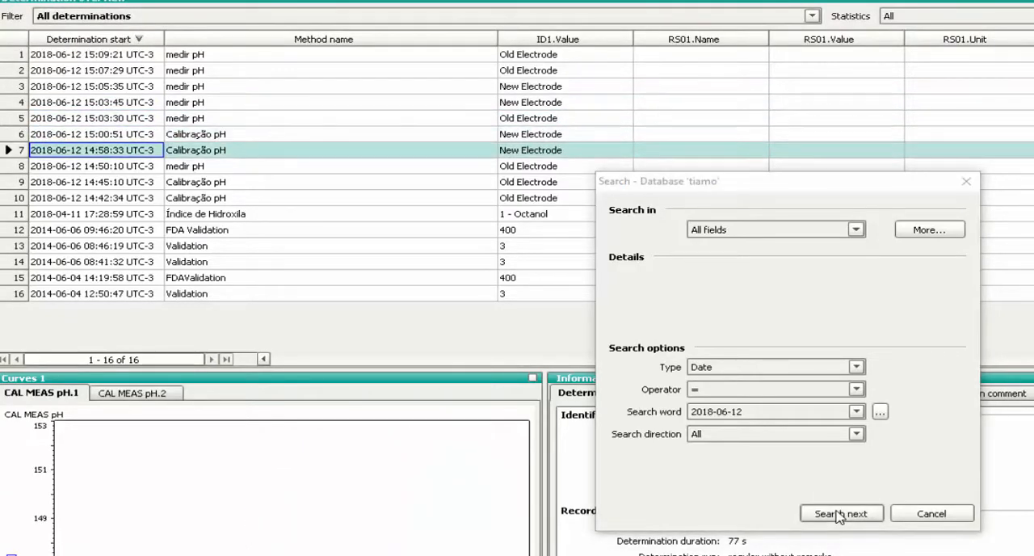
left_click(841, 514)
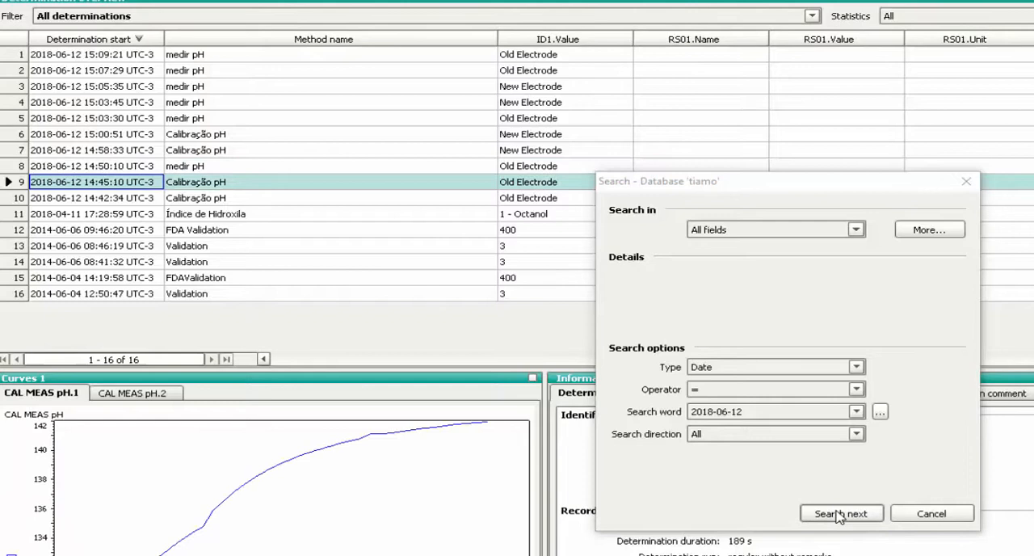
left_click(840, 514)
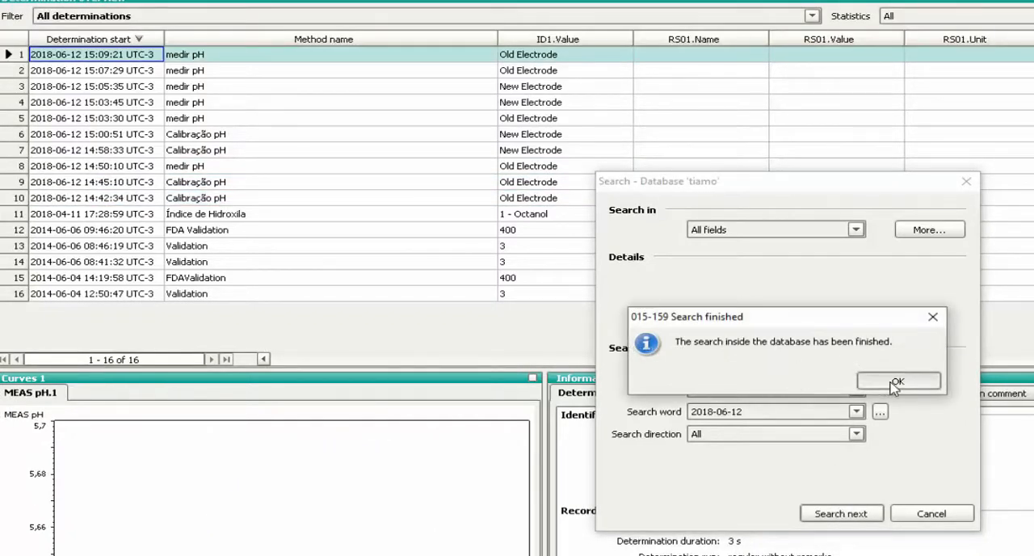
left_click(899, 382)
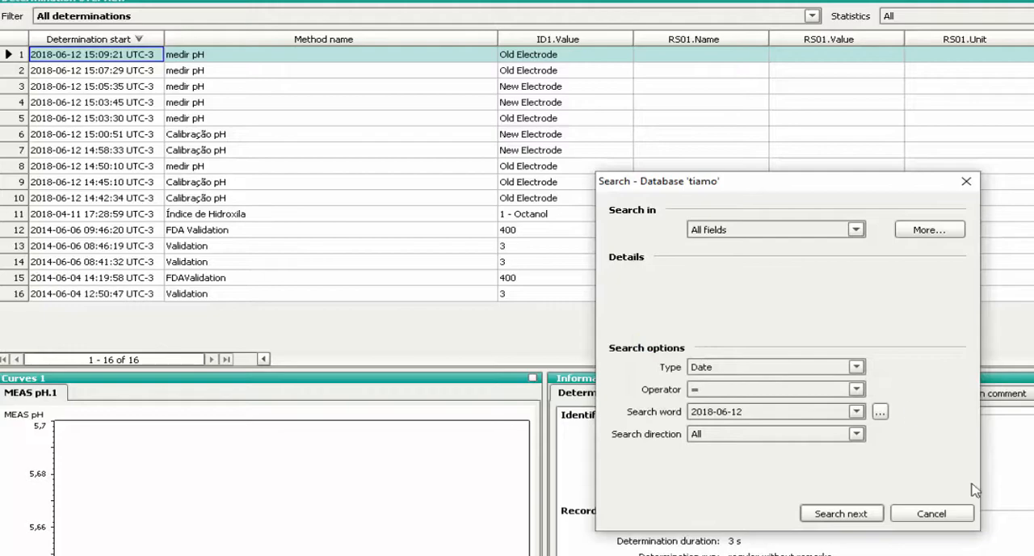
left_click(931, 514)
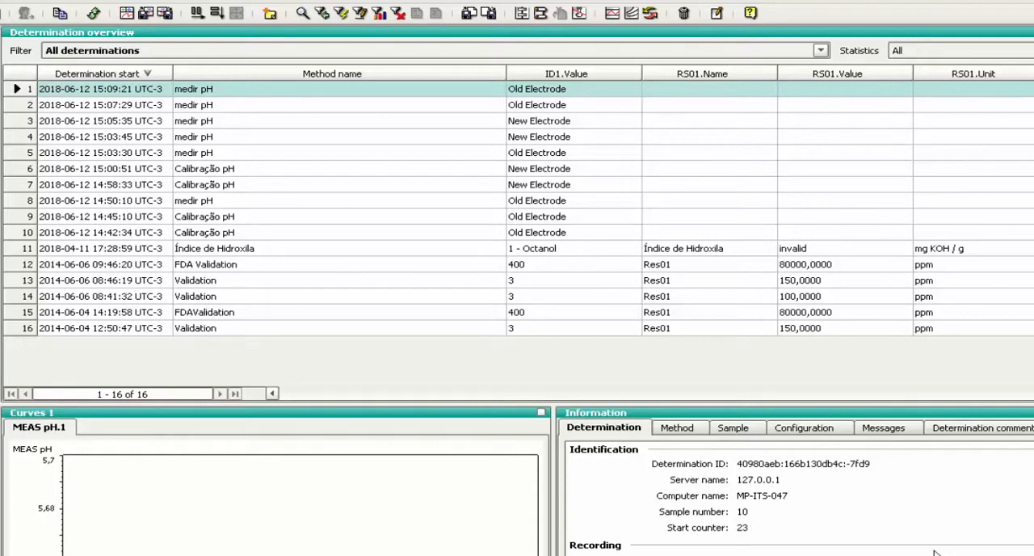
mouse_move(427, 29)
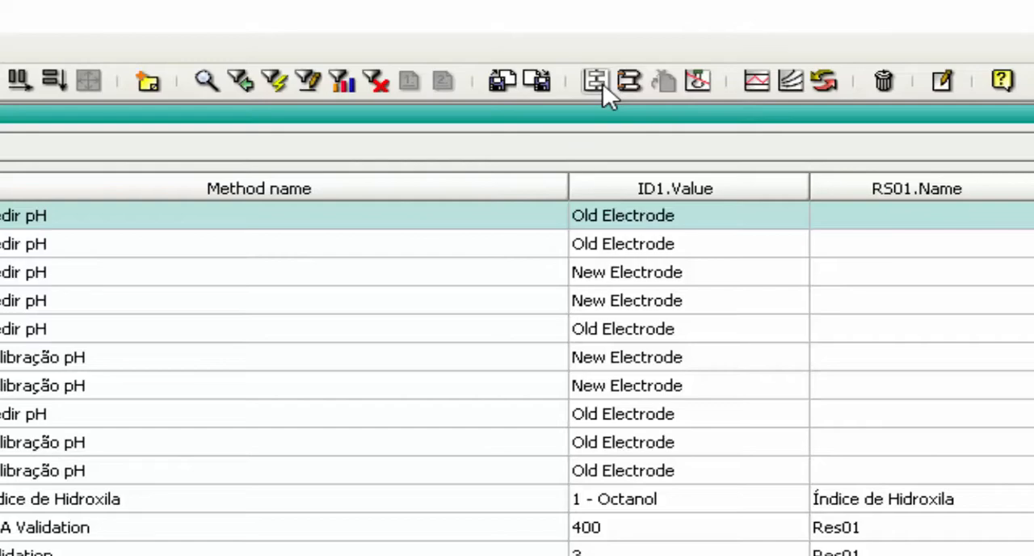
mouse_move(595, 81)
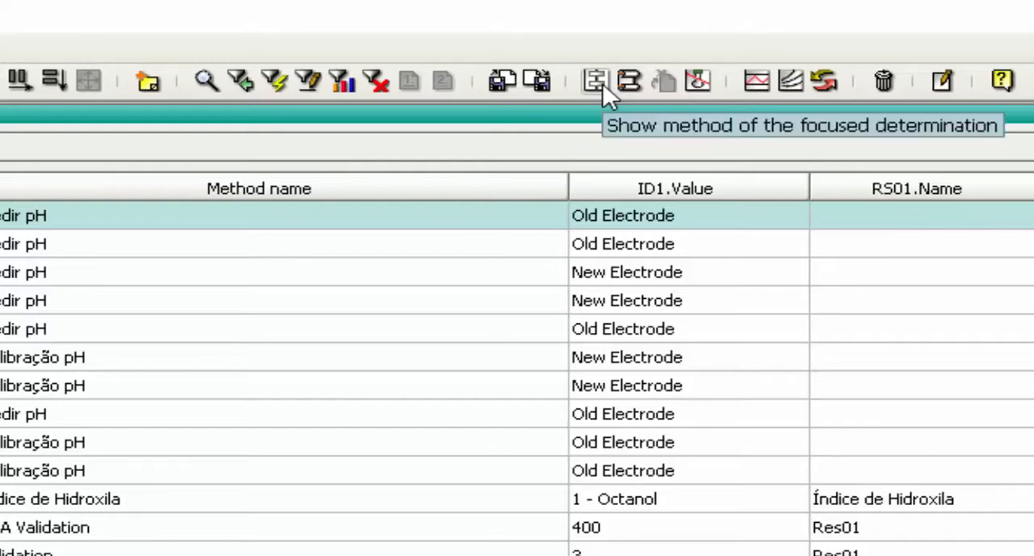
left_click(595, 81)
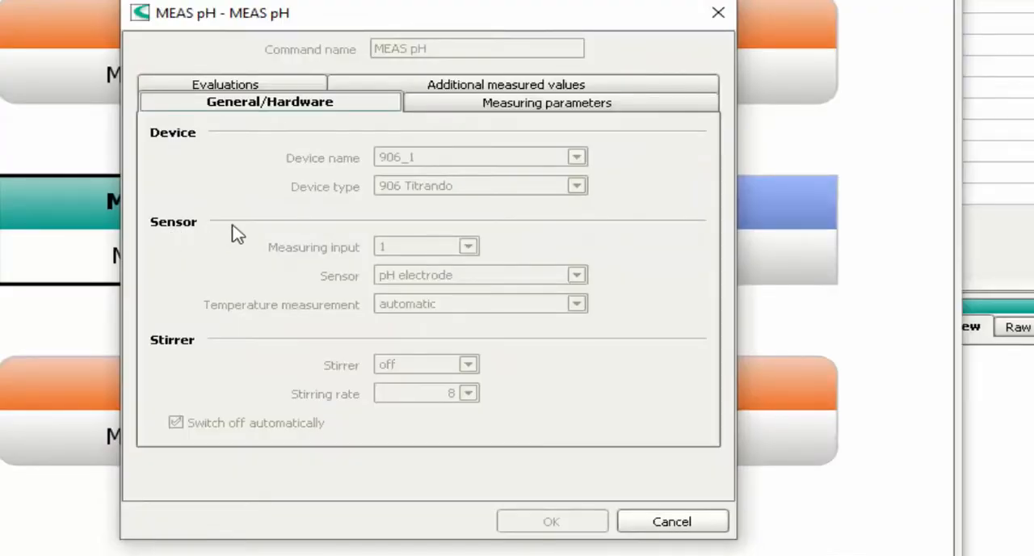
left_click(546, 102)
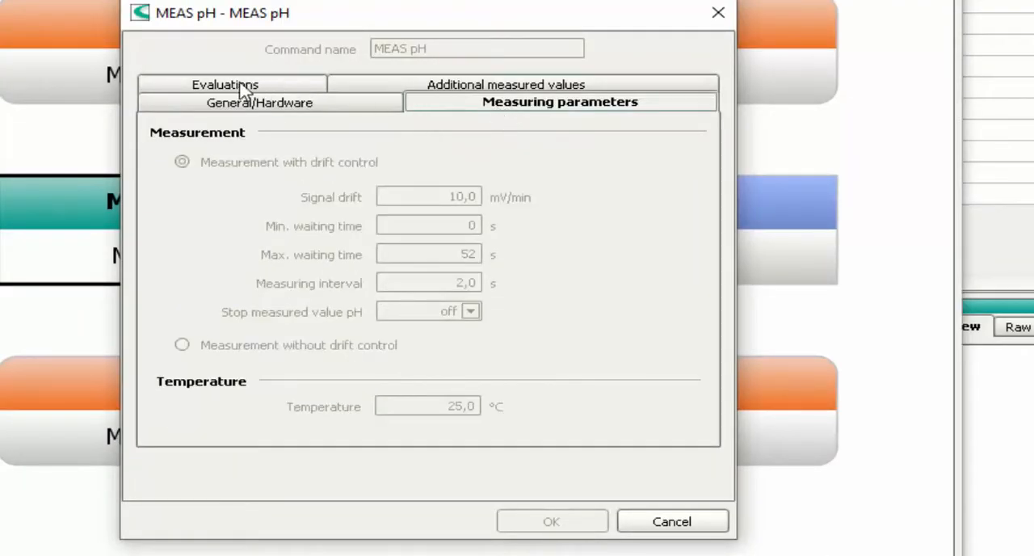
left_click(224, 84)
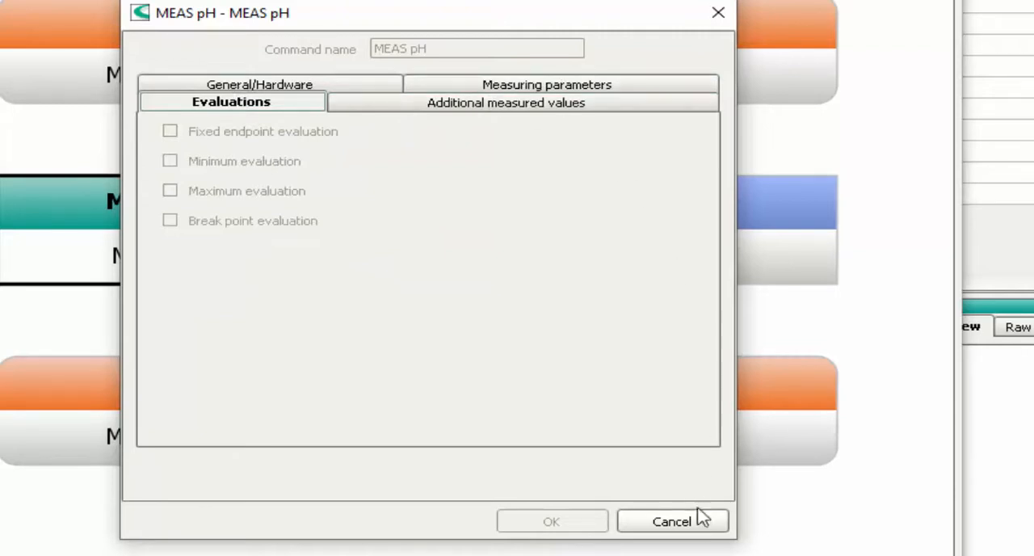
left_click(673, 520)
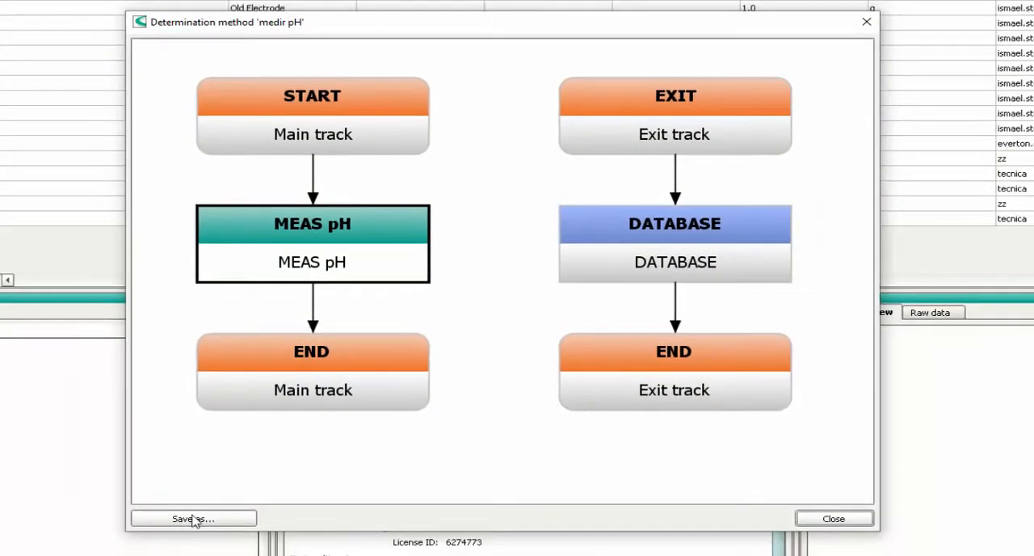
mouse_move(192, 517)
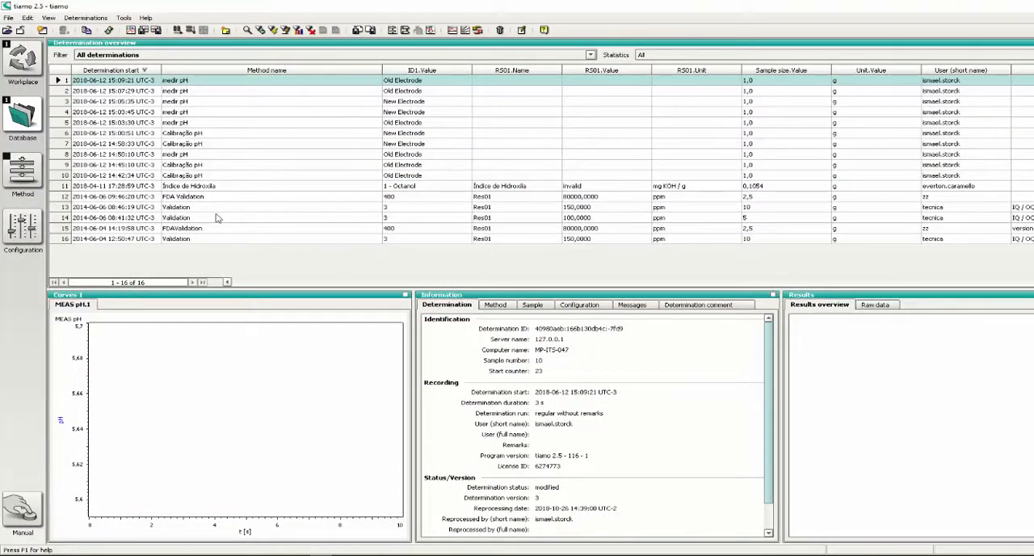
Step: Overlay both 2014-06-06 Validation curves and confirm the template's DET pH, volume-on-x properties
left_click(194, 207)
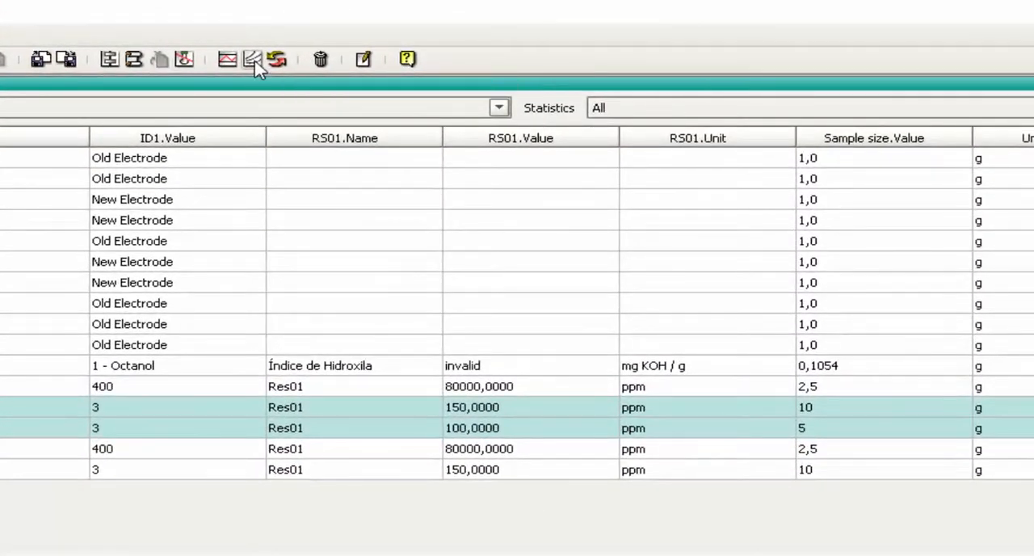
left_click(253, 58)
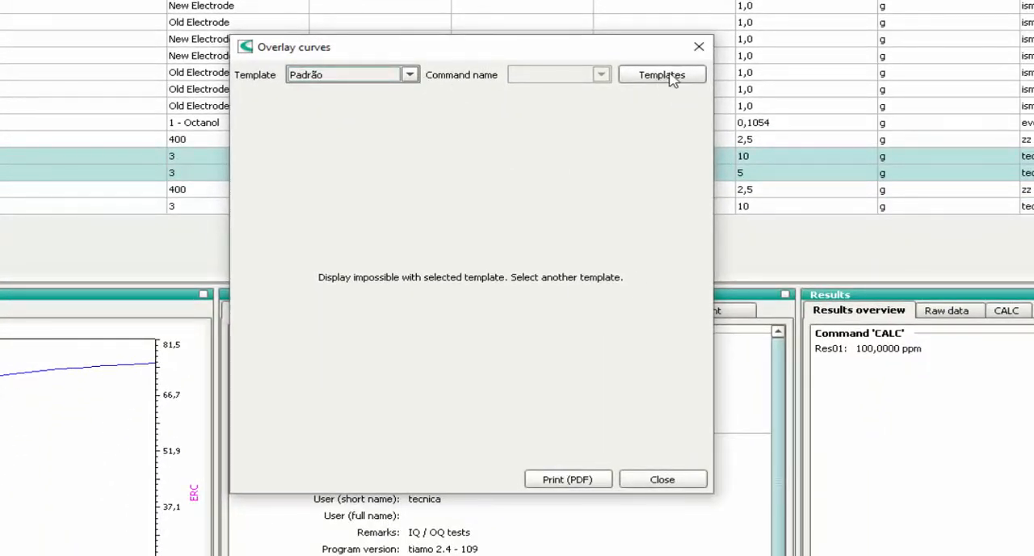
mouse_move(661, 74)
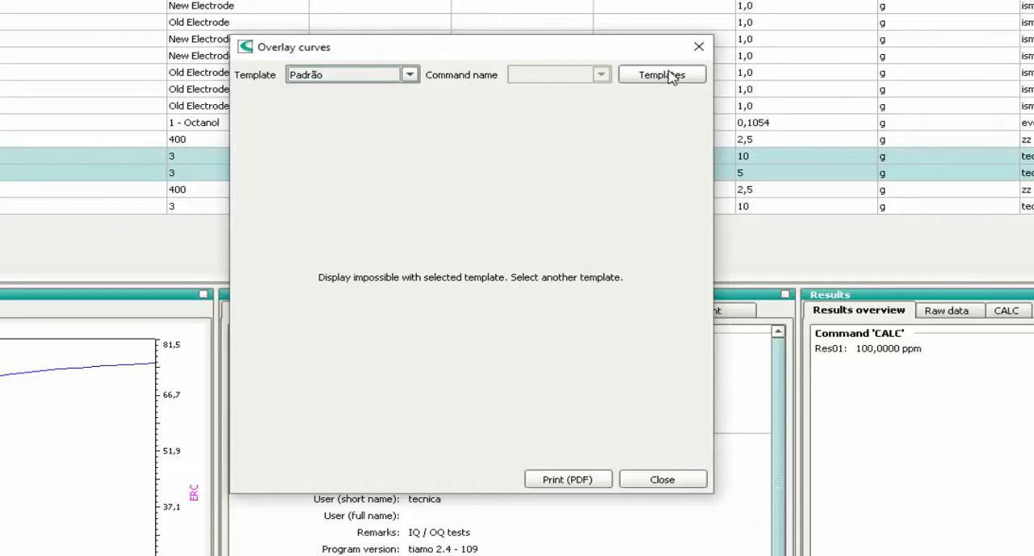
left_click(662, 75)
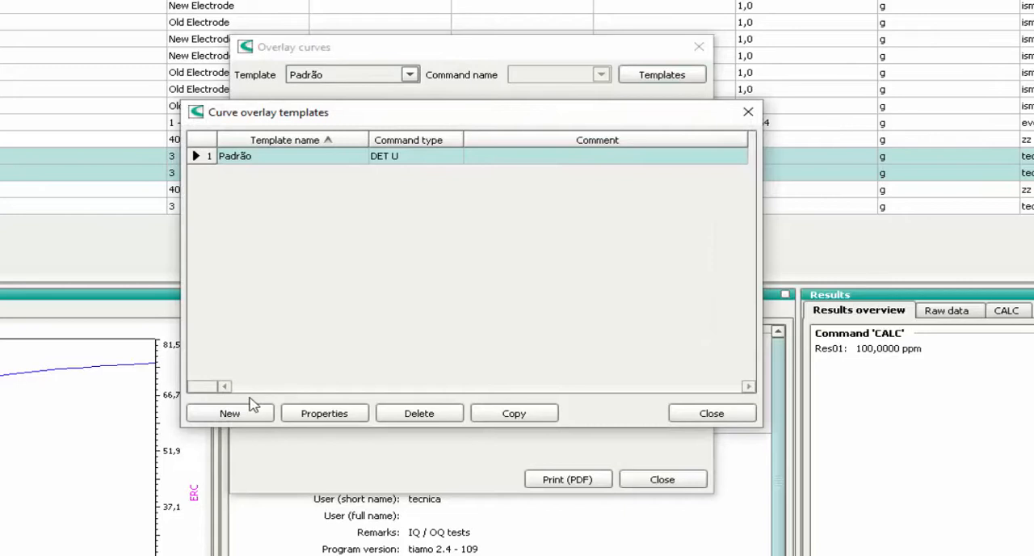
mouse_move(396, 291)
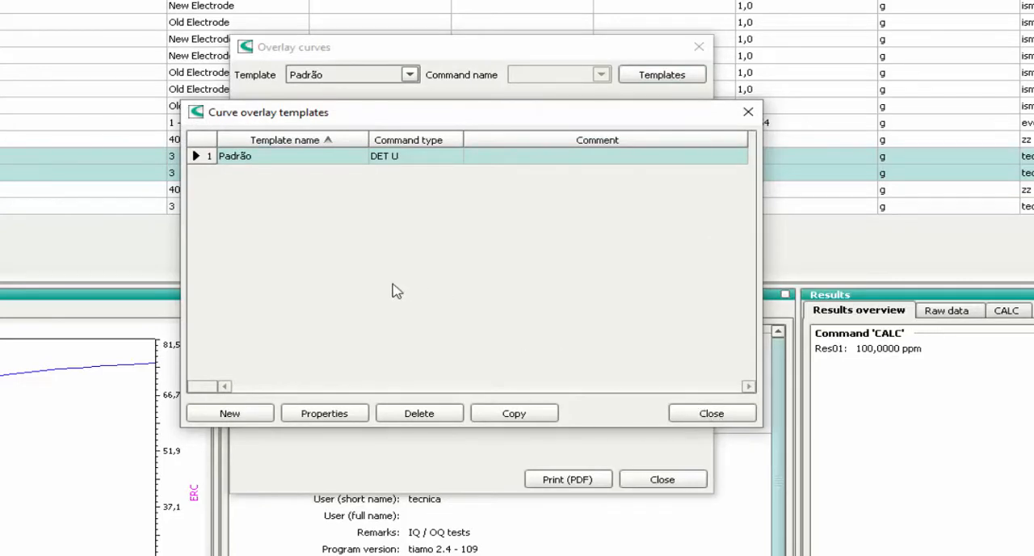
left_click(323, 414)
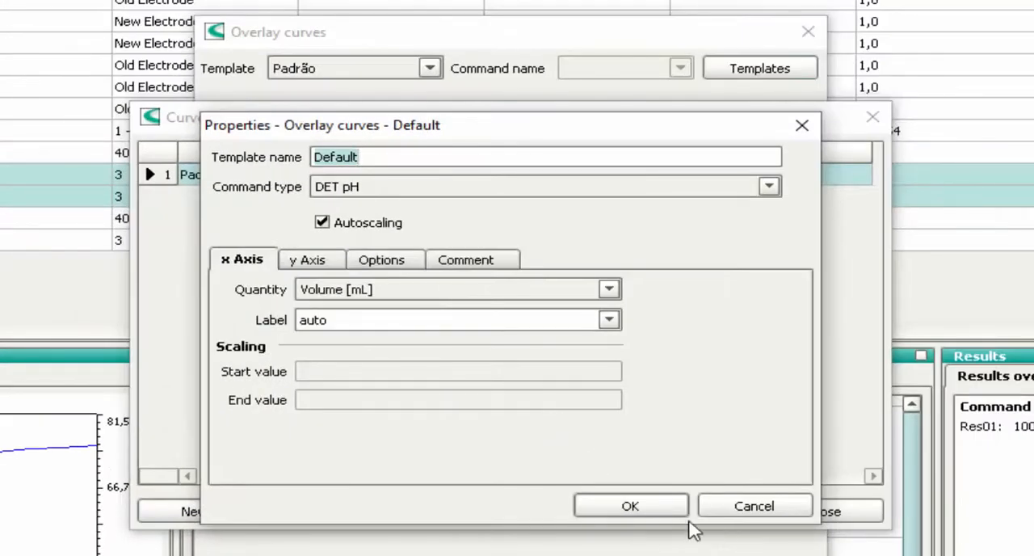
left_click(631, 504)
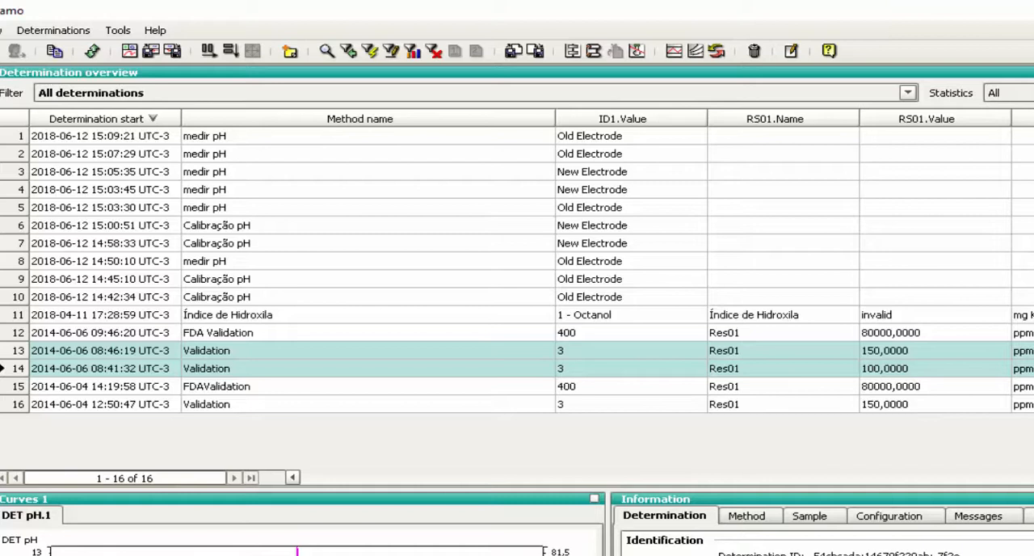
mouse_move(896, 178)
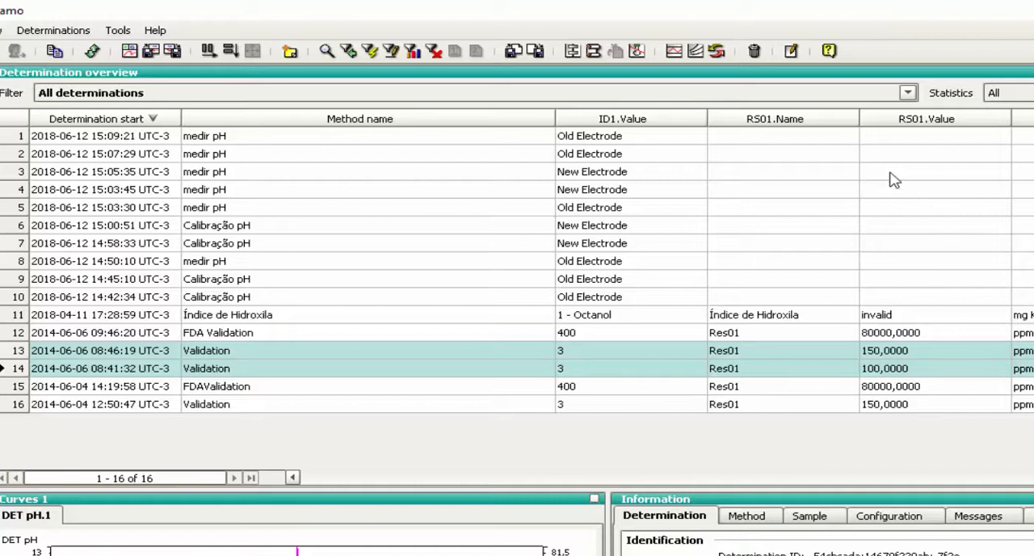
mouse_move(802, 126)
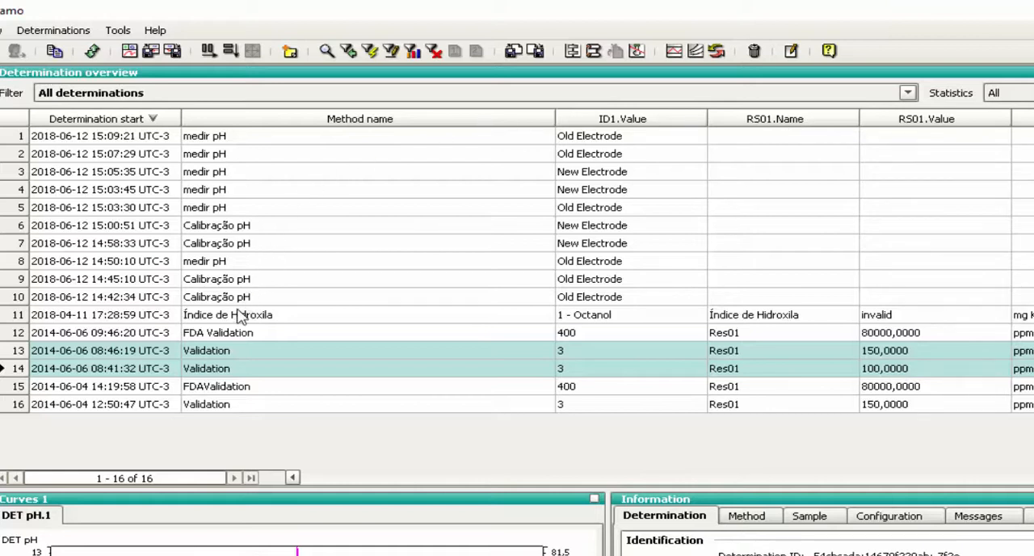
mouse_move(202, 296)
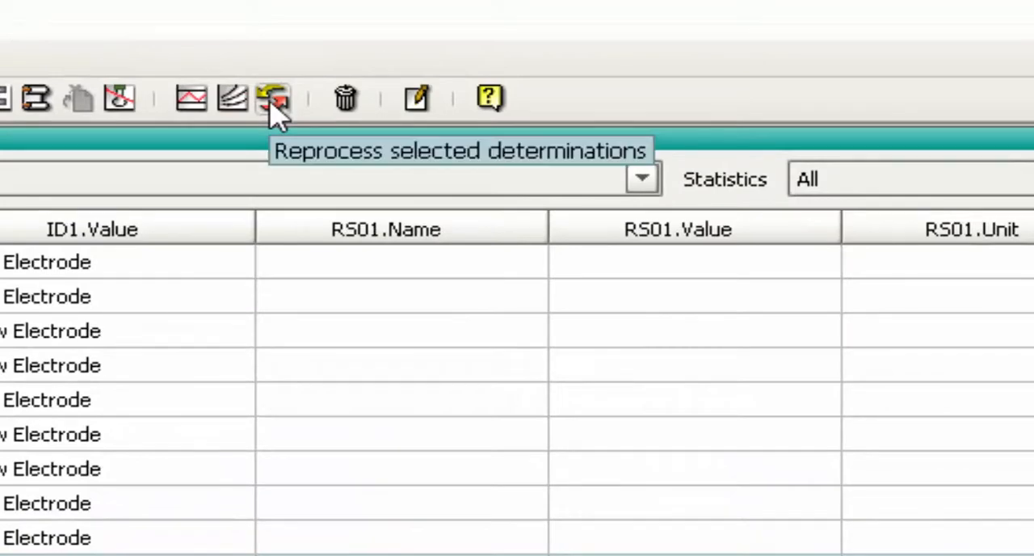
left_click(271, 97)
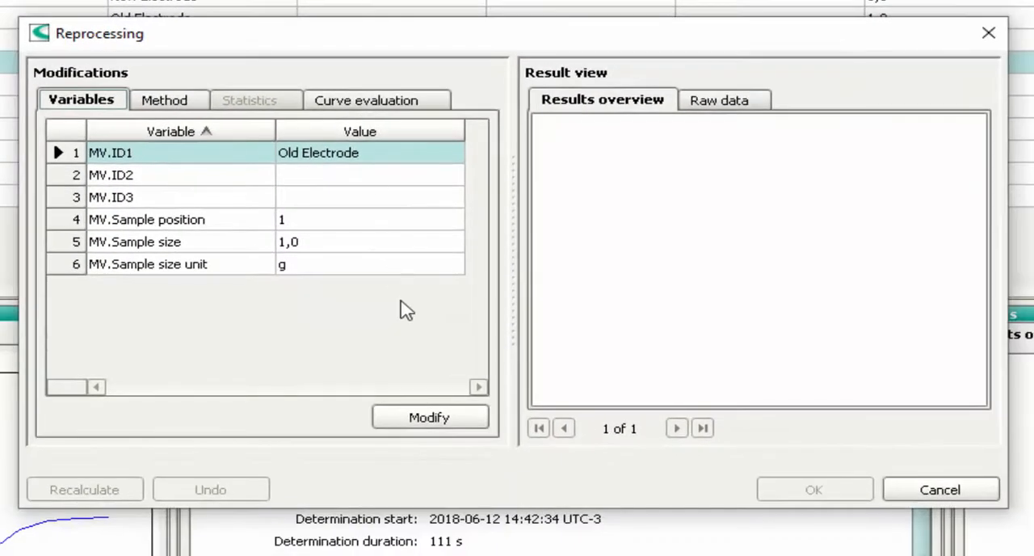
mouse_move(352, 162)
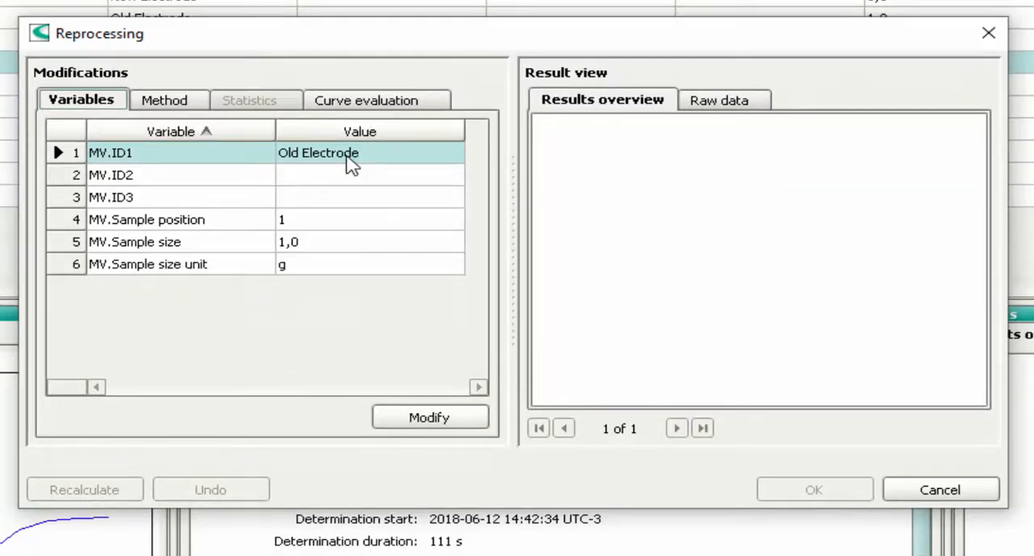
Step: Change ID1 from Old to New Electrode, recalculate and accept the reprocessed determination
left_click(430, 417)
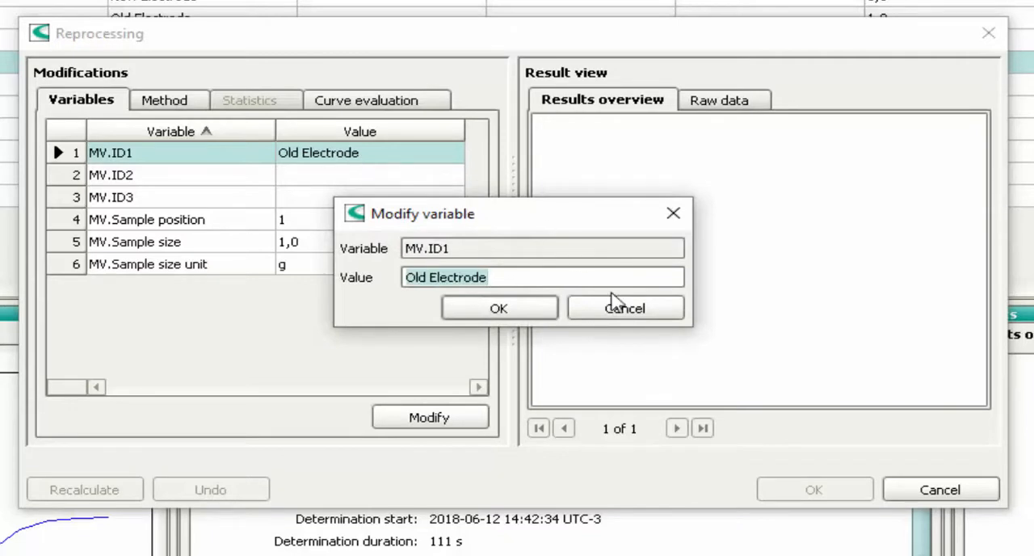
left_click(446, 278)
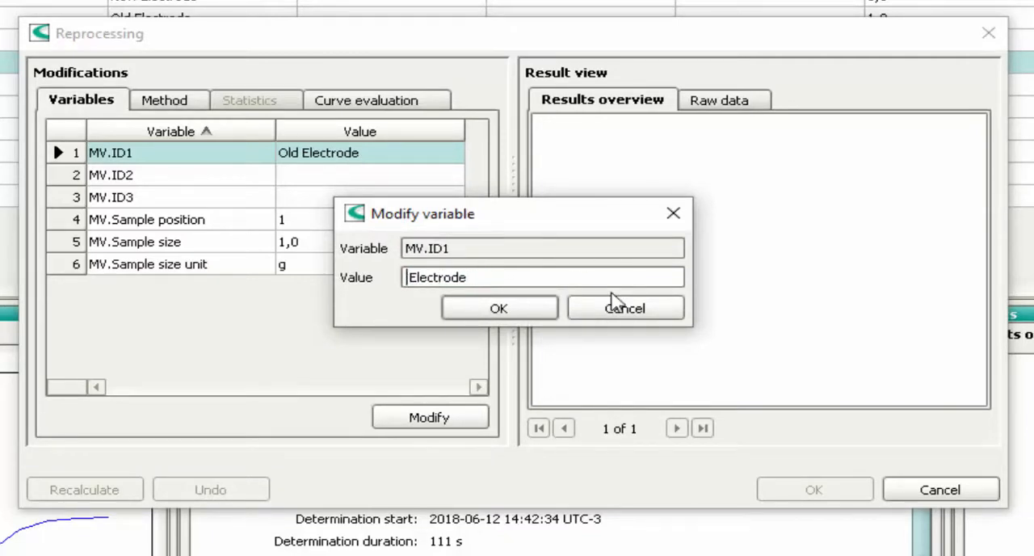
type("New")
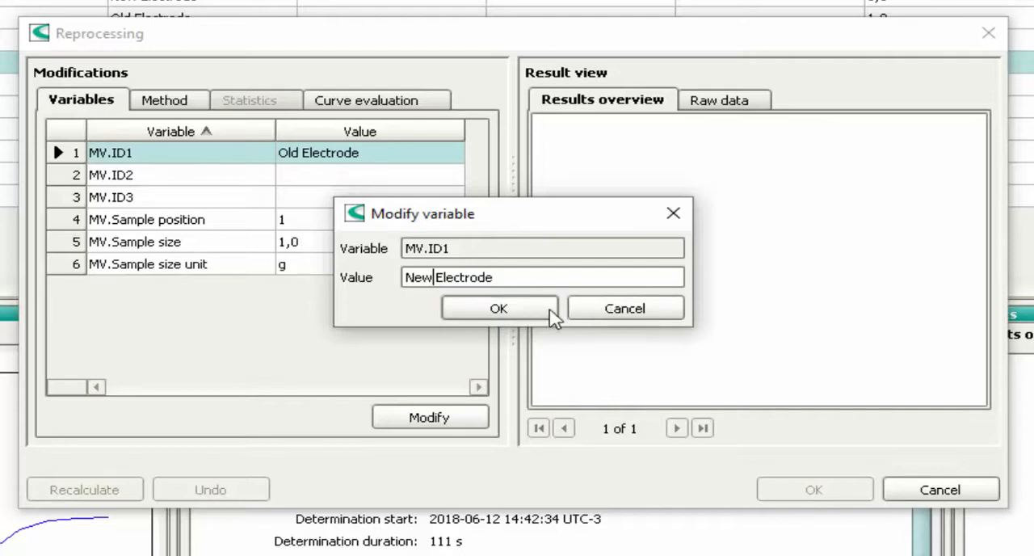
left_click(498, 307)
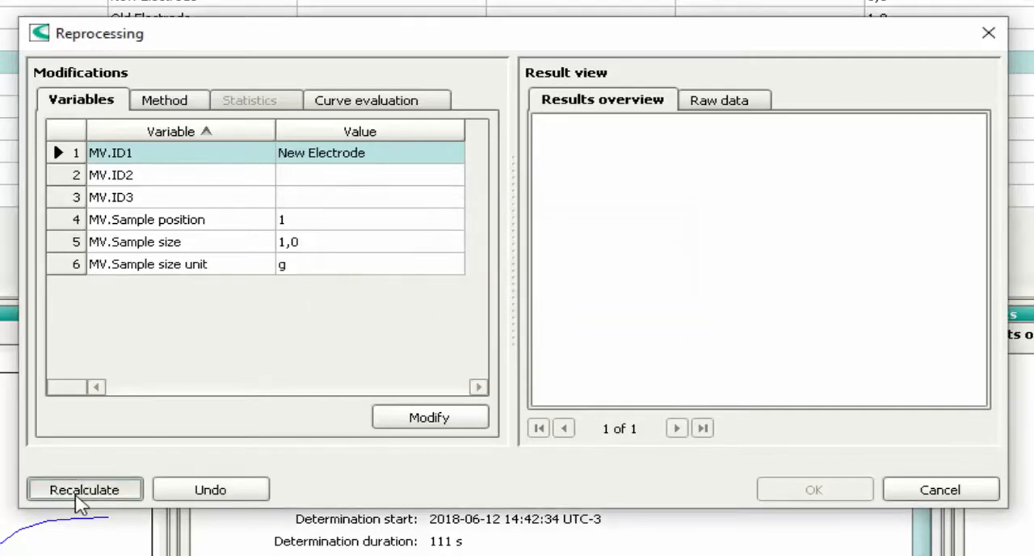
left_click(84, 488)
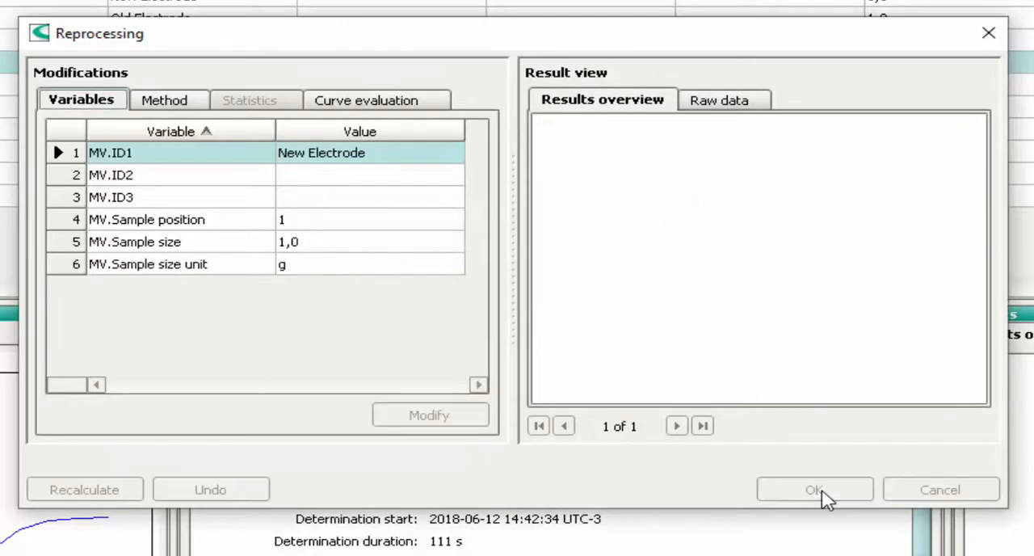
left_click(815, 488)
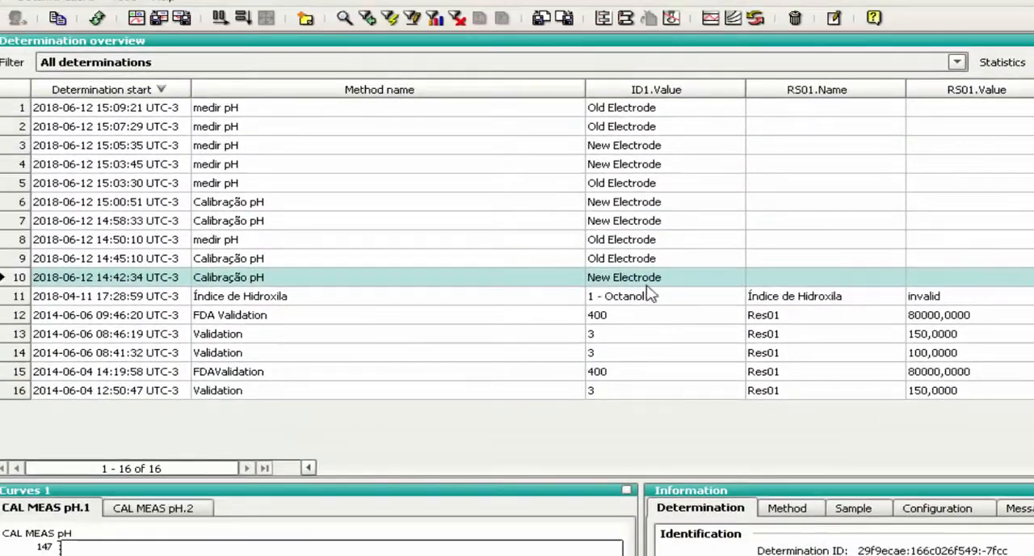
mouse_move(488, 277)
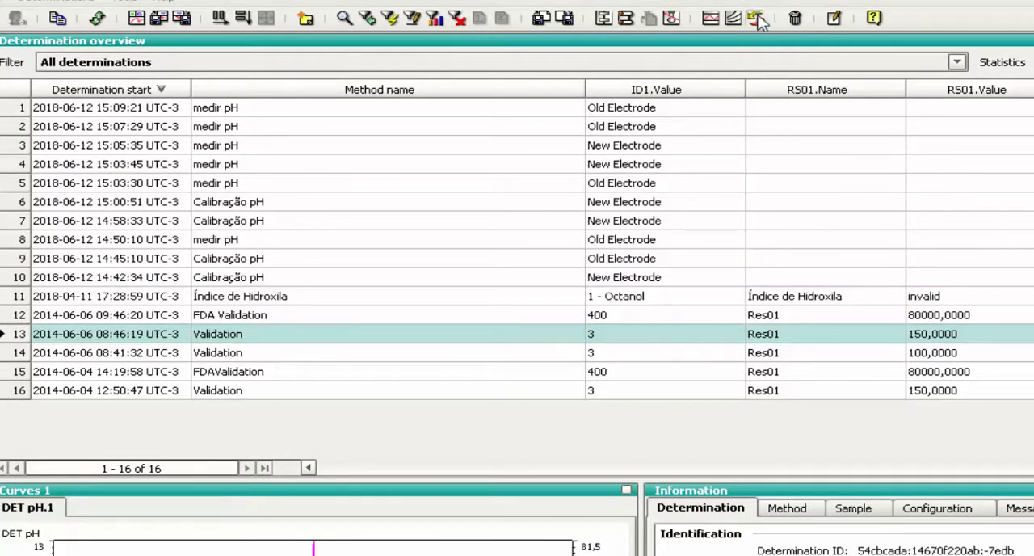
Step: Reprocess the 08:46:19 Validation determination and set its sample size to 1
left_click(758, 18)
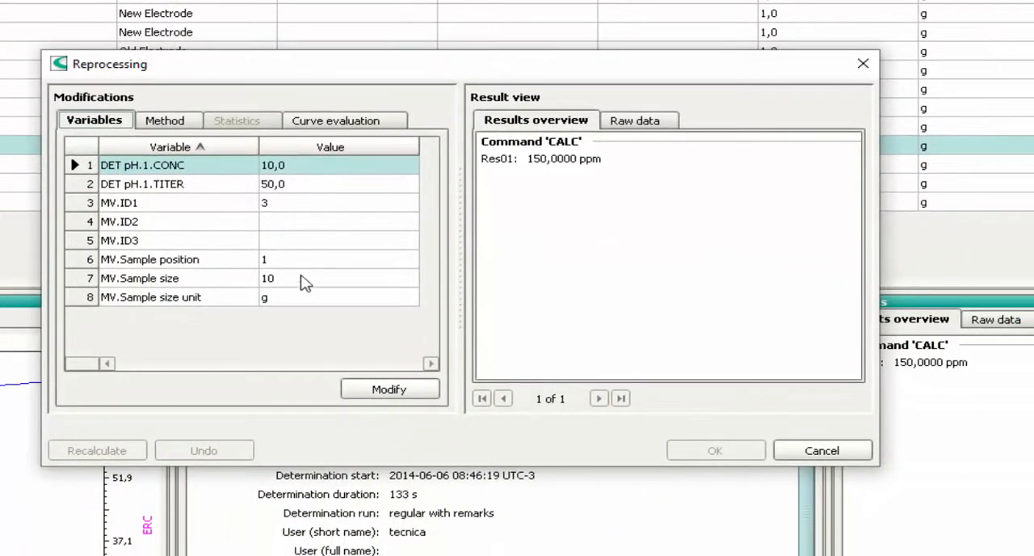
left_click(388, 388)
type("1")
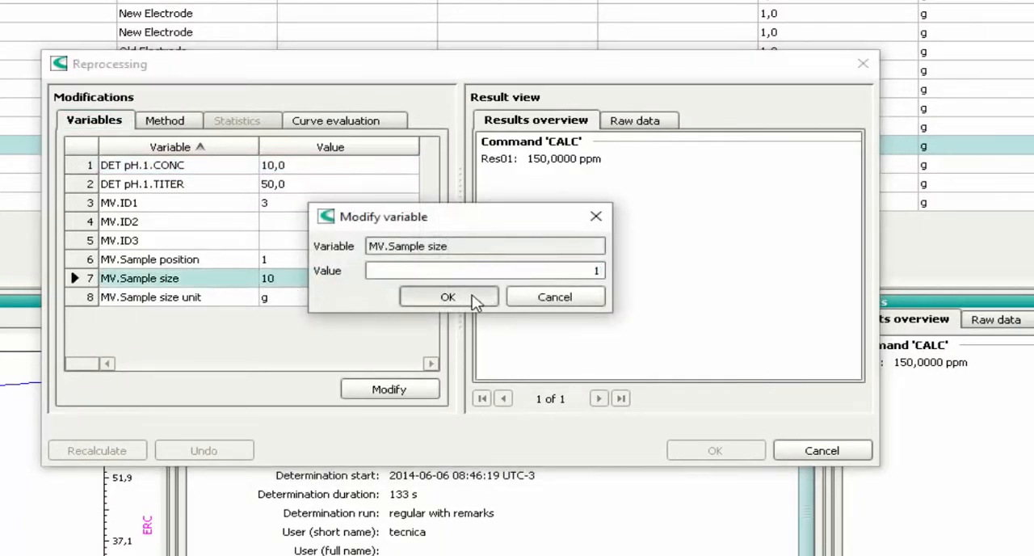
left_click(448, 295)
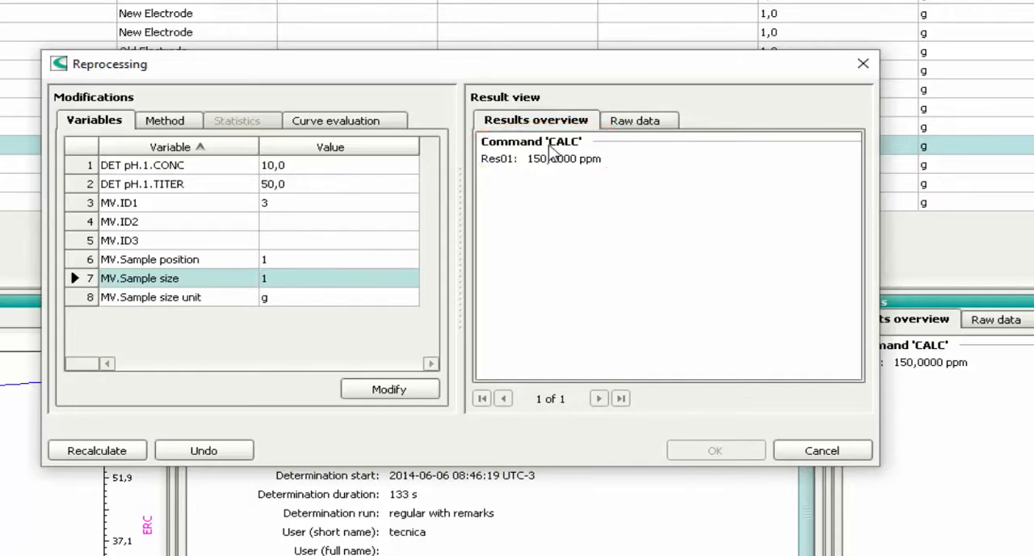
Step: Recalculate Res01 to 1500,0000 ppm and accept the reprocessed result
left_click(97, 450)
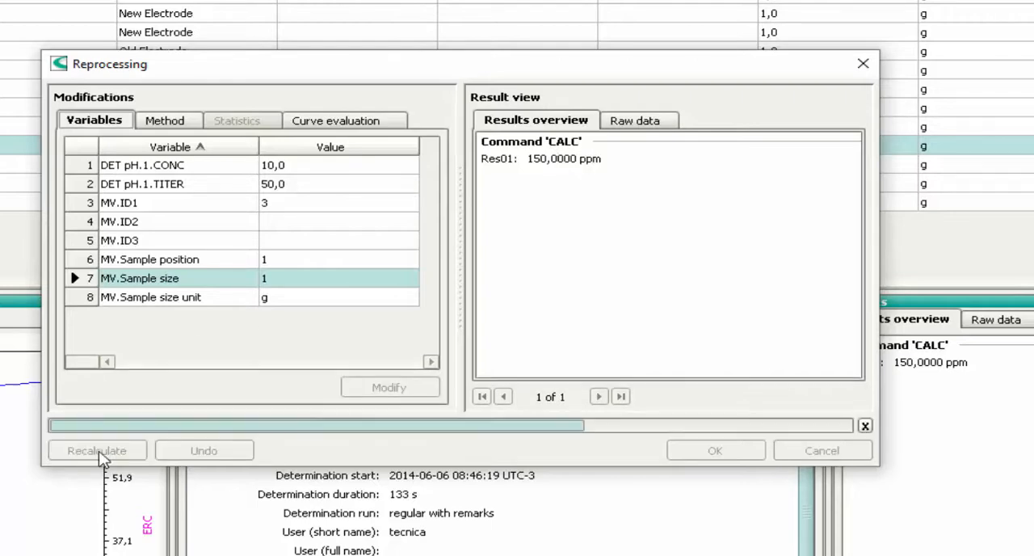
left_click(97, 449)
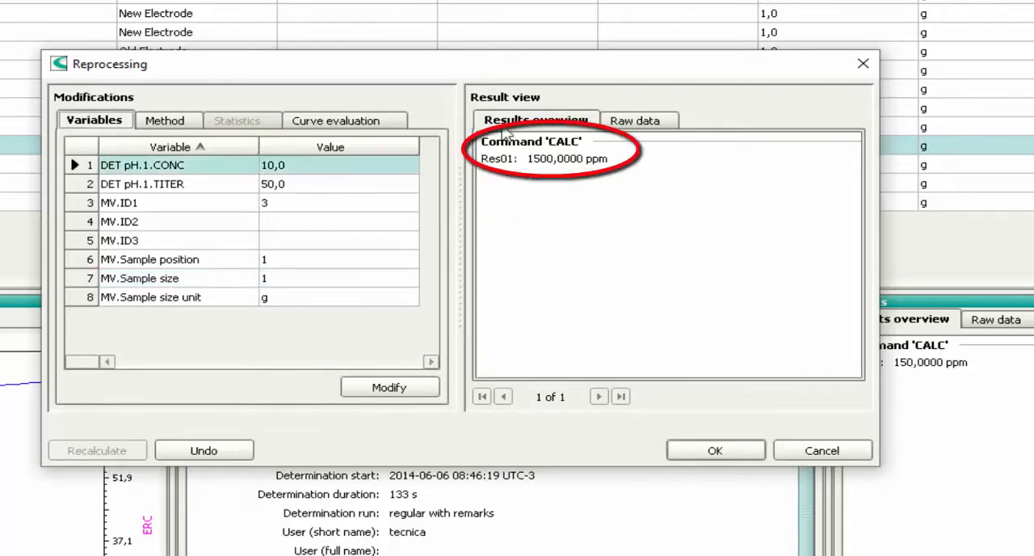
left_click(715, 450)
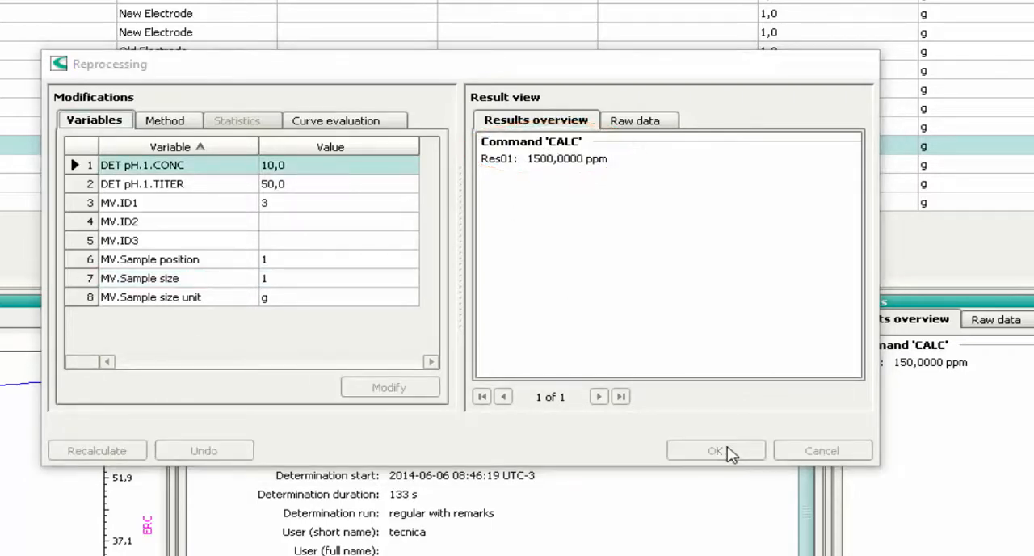
left_click(714, 449)
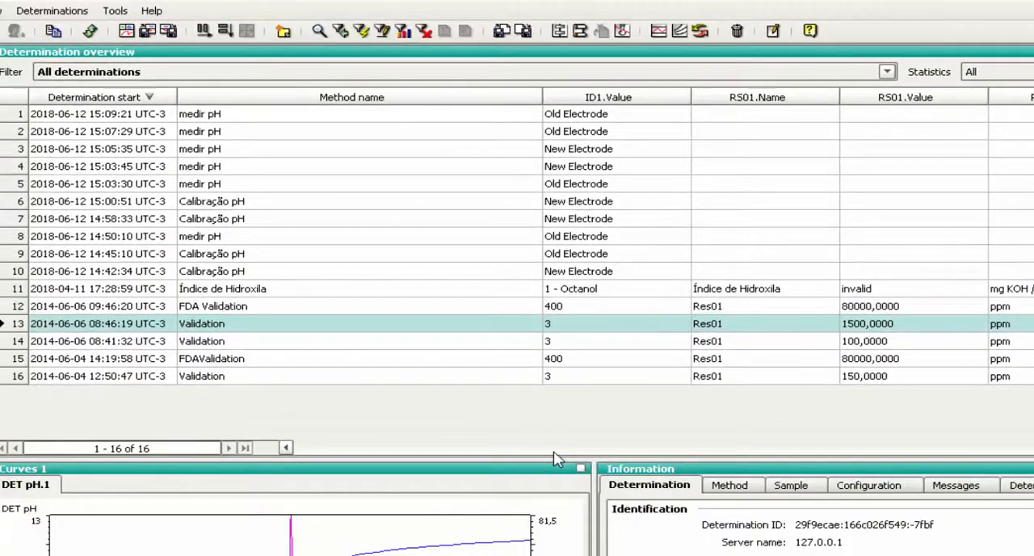
mouse_move(427, 381)
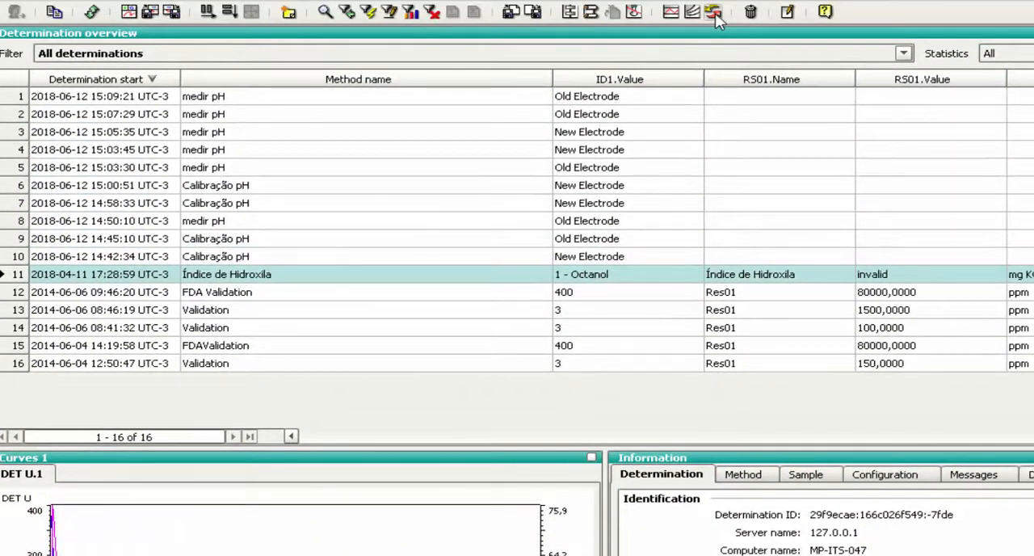
Step: Start reprocessing the Índice de Hidroxila determination whose result reads invalid
left_click(715, 11)
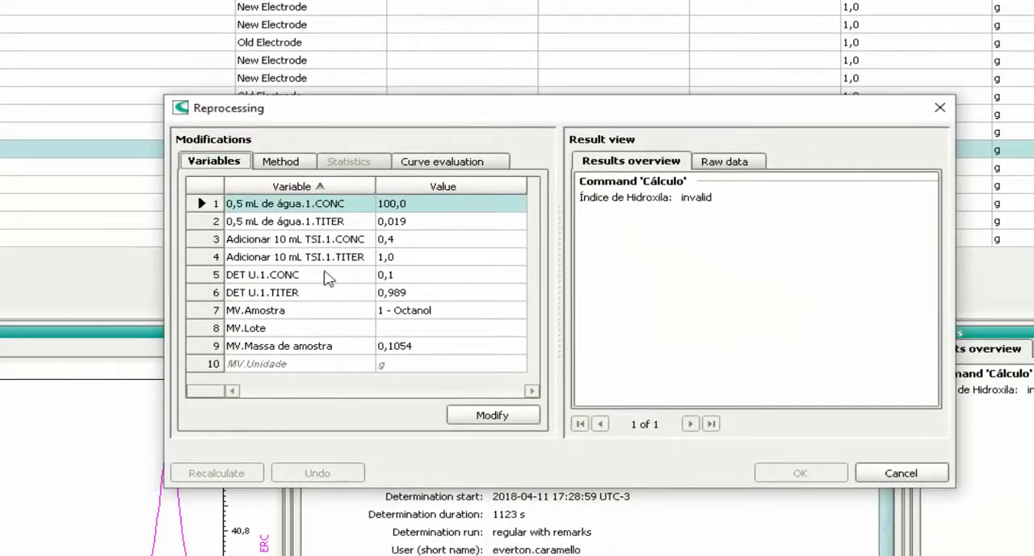
Step: Modify the method's DET U potentiometric evaluation (EP recognition) settings and save it
left_click(284, 161)
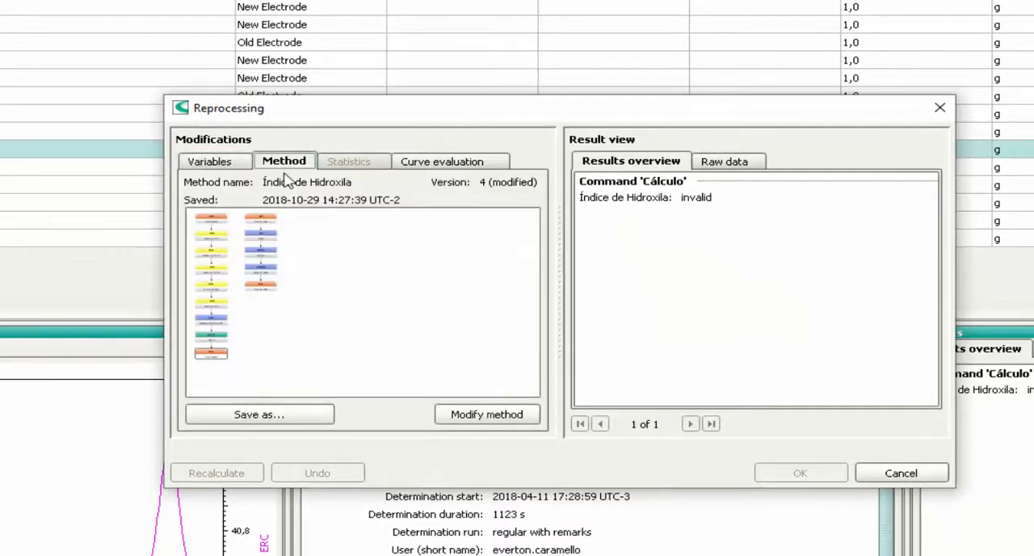
left_click(485, 414)
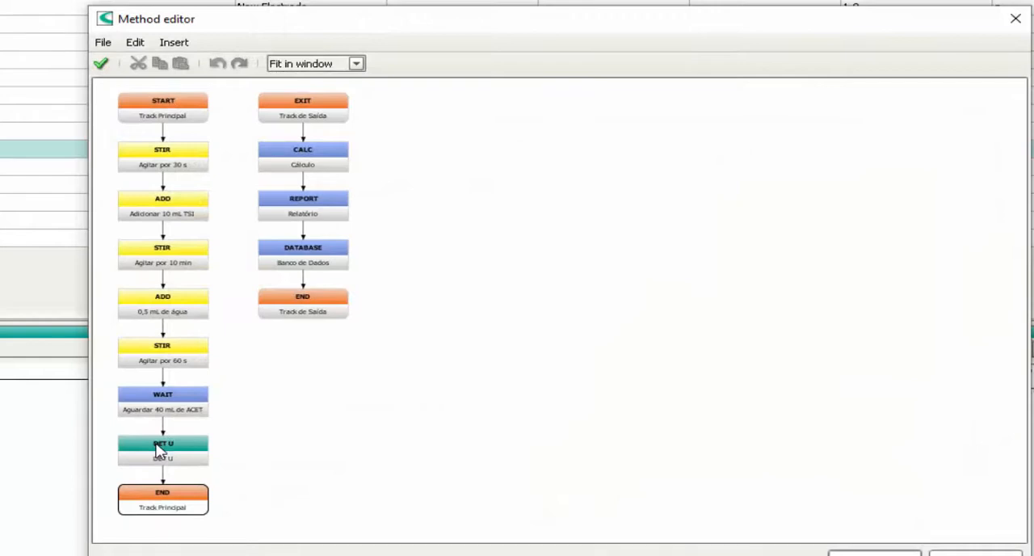
double_click(162, 442)
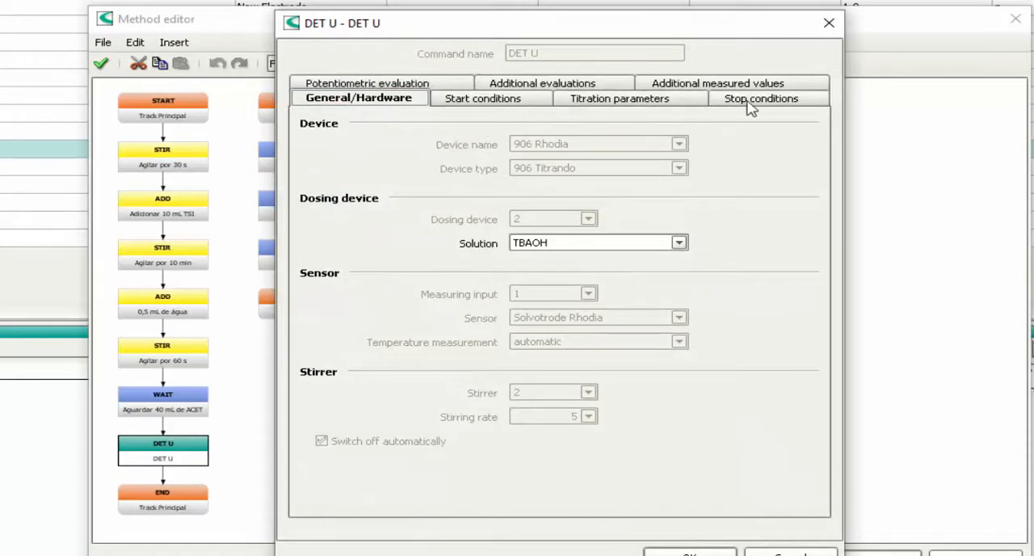
left_click(367, 83)
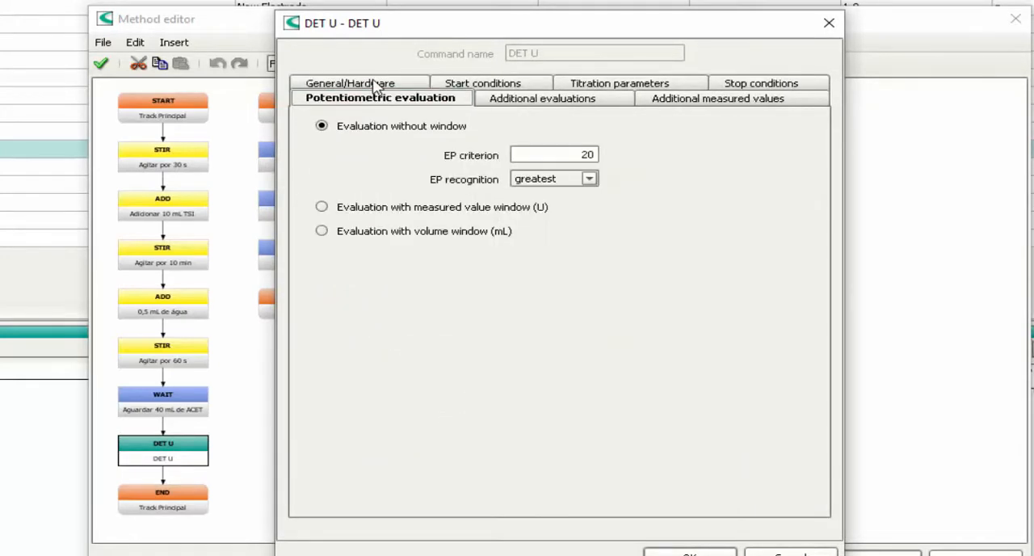
left_click(588, 178)
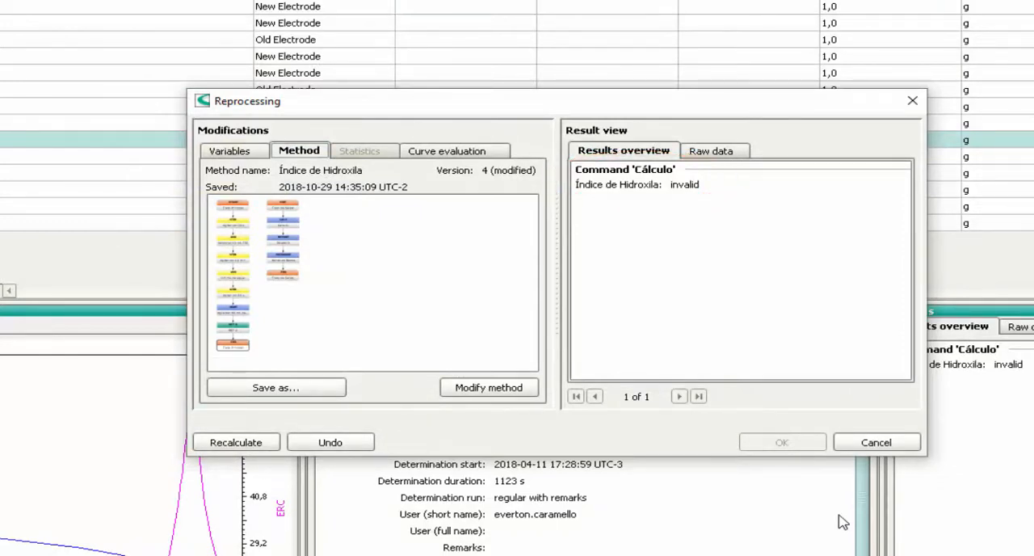
Step: Recalculate the hydroxyl index to 428,88 mg KOH/g and reopen the method for editing
left_click(236, 443)
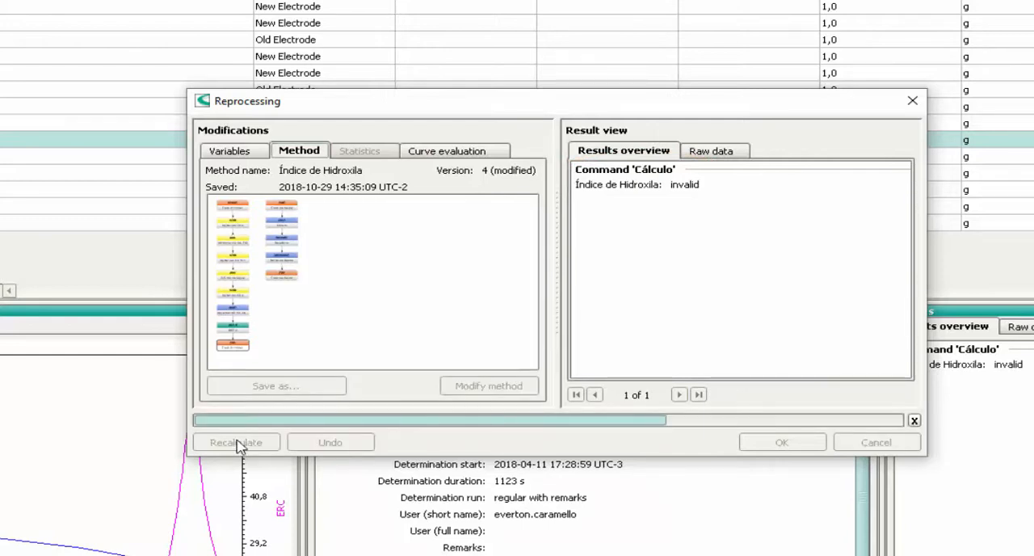
left_click(236, 443)
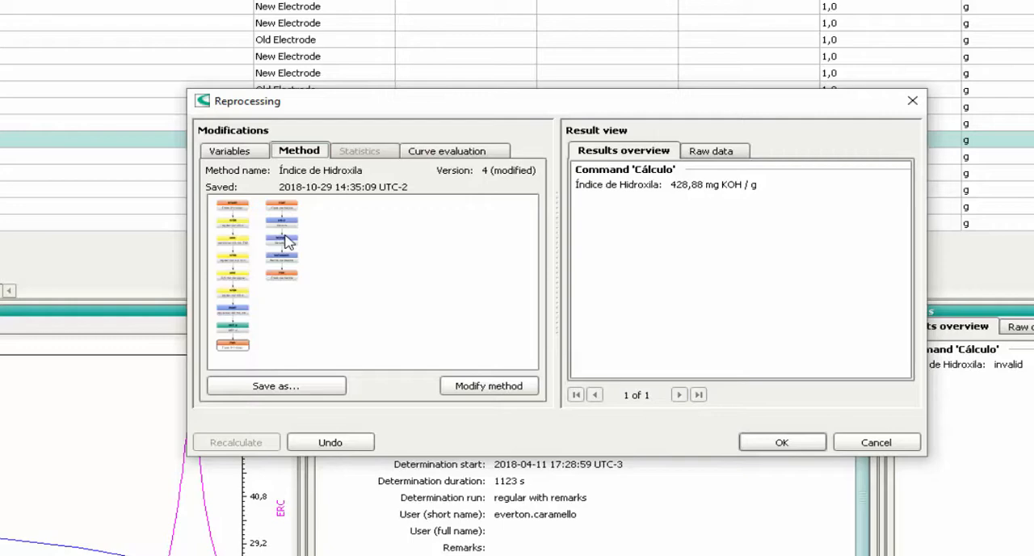
left_click(488, 385)
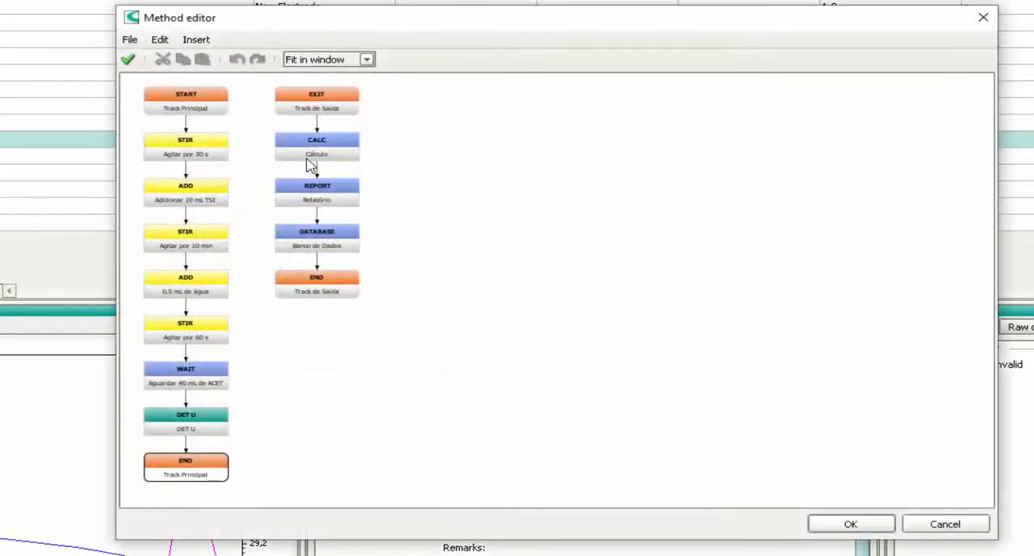
Step: In the CALC command, add a new result from the empty template named Test
double_click(317, 145)
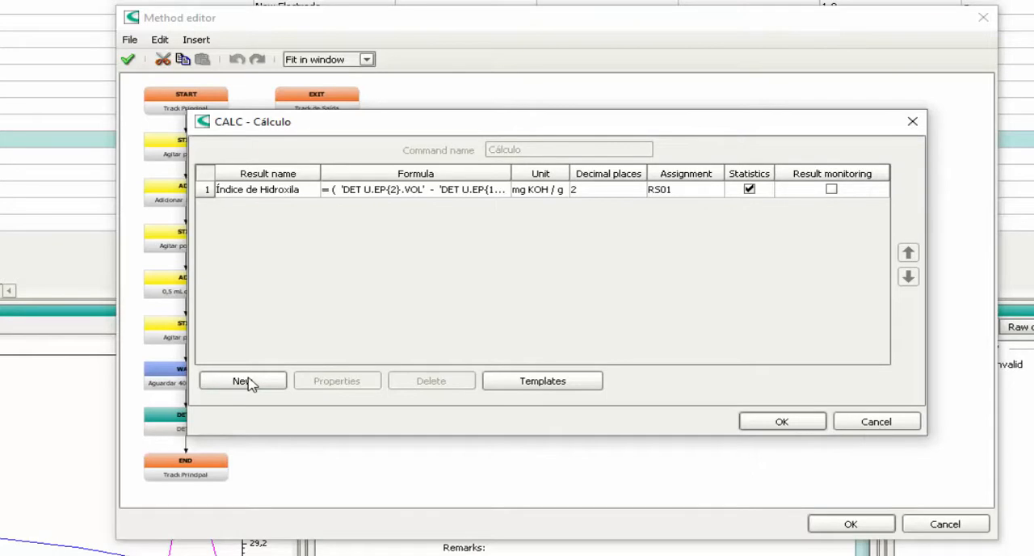
left_click(242, 382)
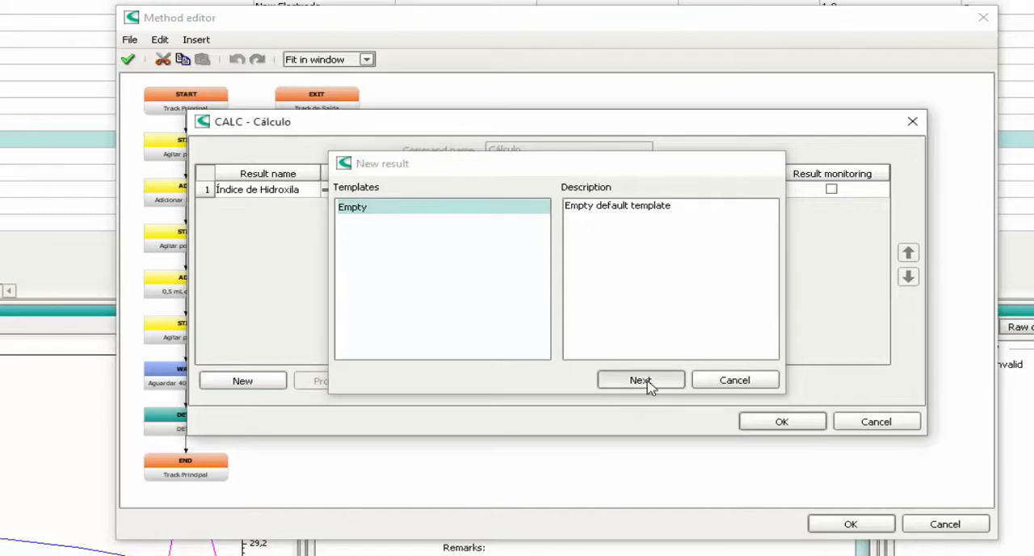
left_click(640, 380)
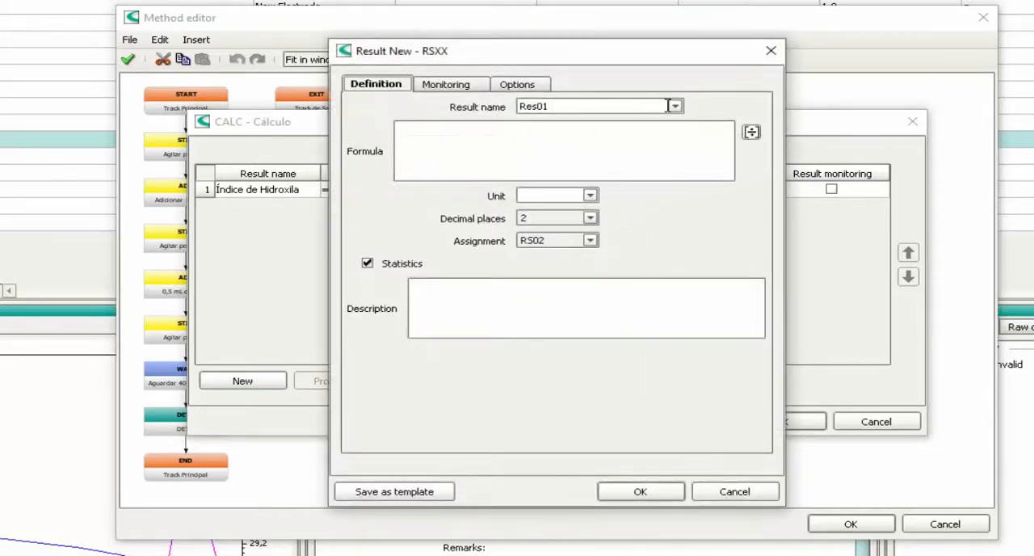
type("Res02")
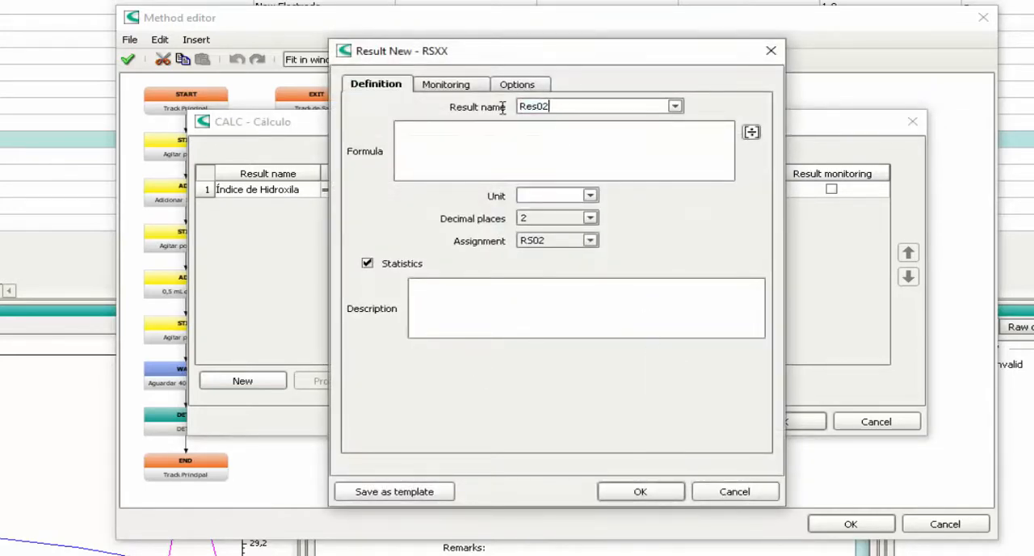
type("Test")
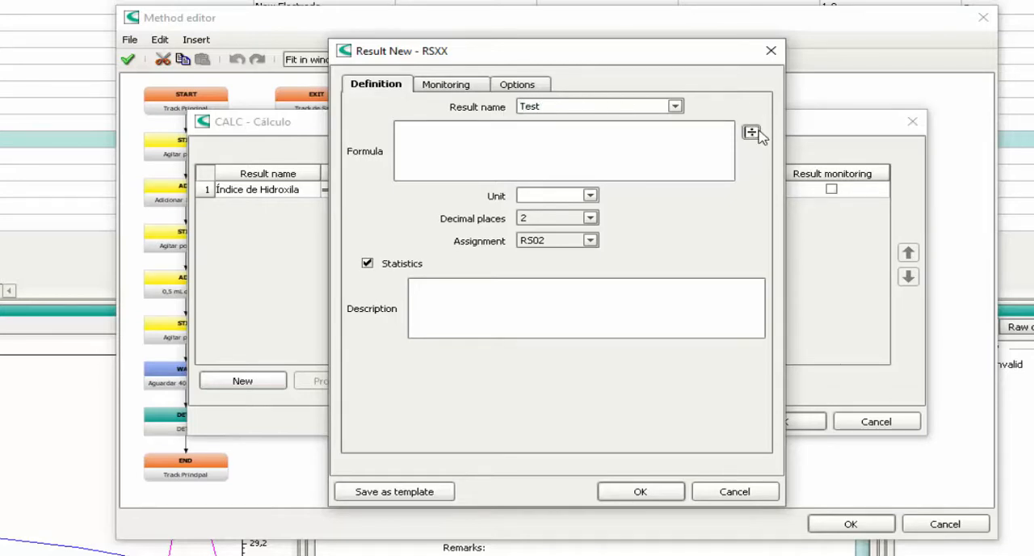
left_click(750, 132)
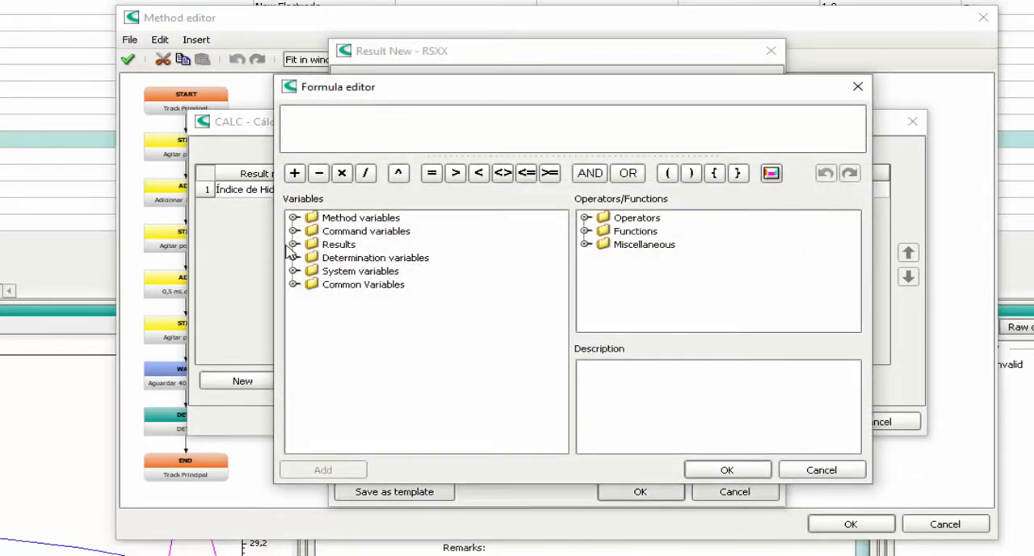
left_click(295, 244)
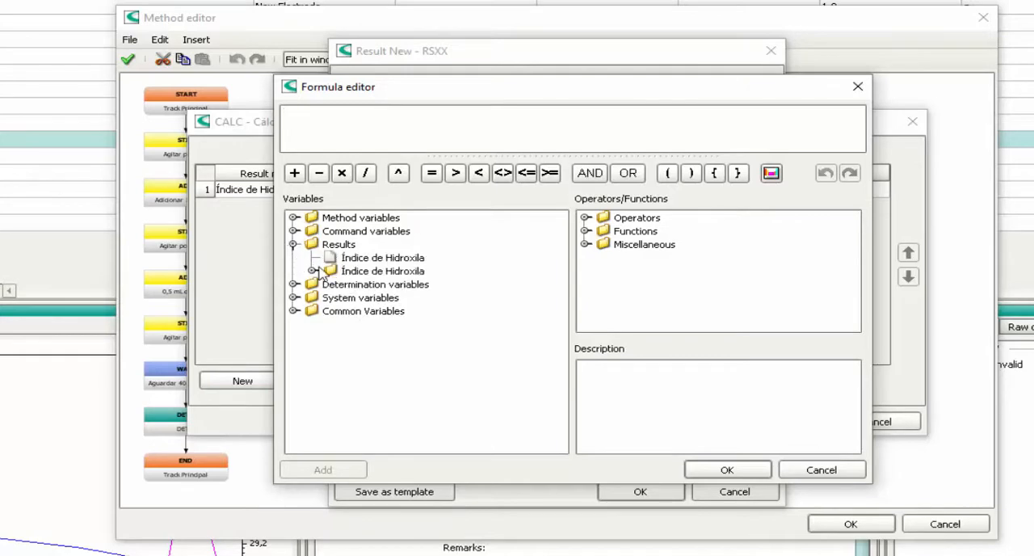
left_click(382, 257)
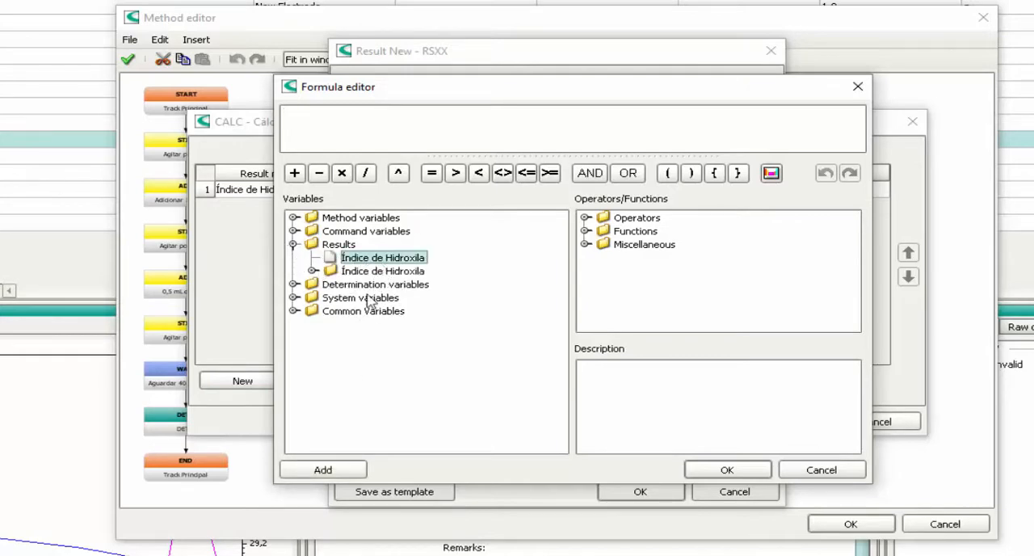
double_click(382, 257)
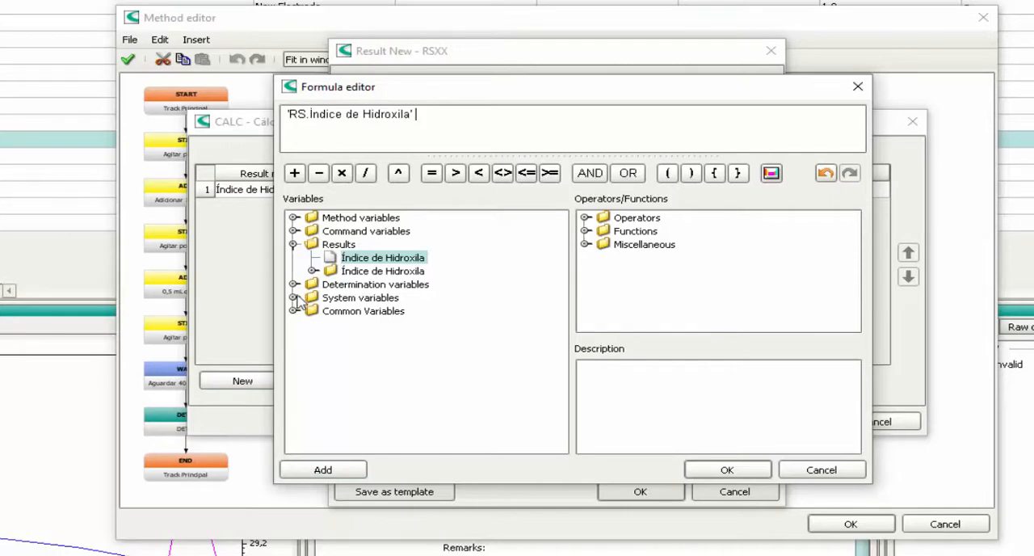
left_click(296, 217)
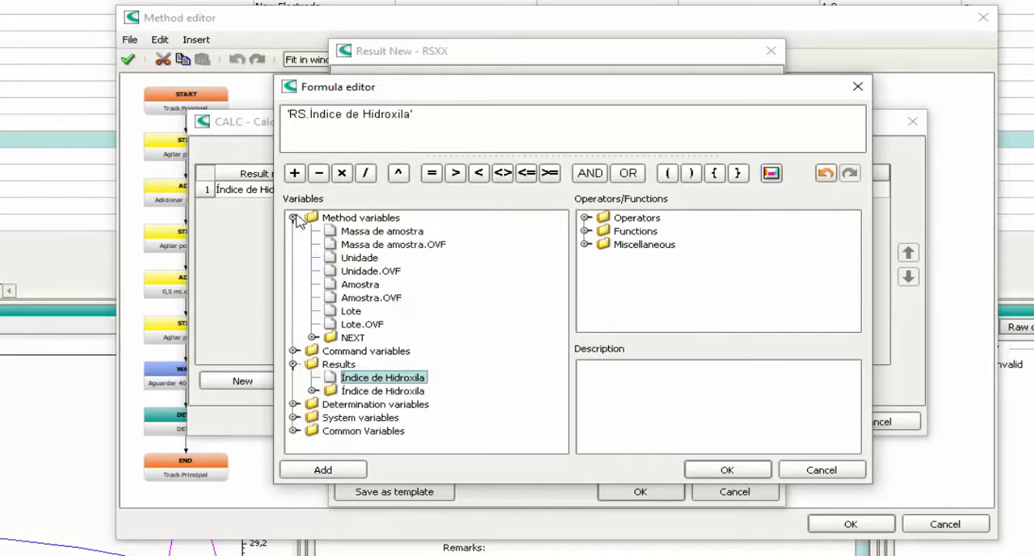
mouse_move(380, 337)
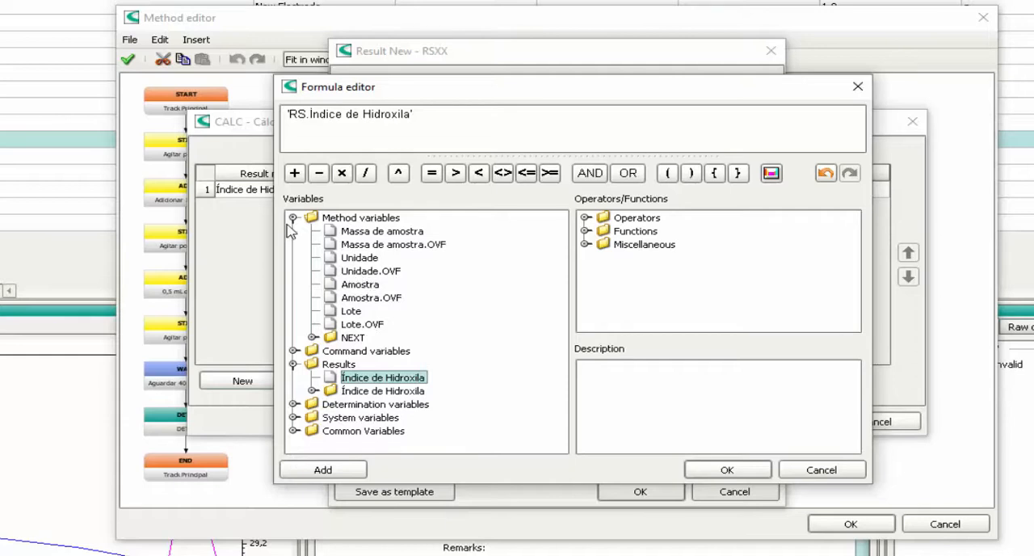
left_click(294, 231)
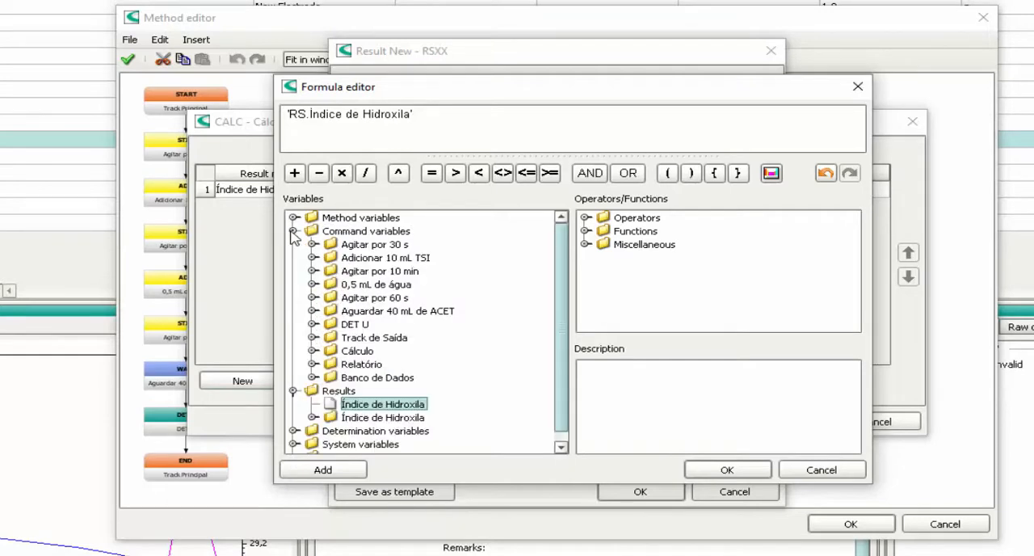
mouse_move(310, 252)
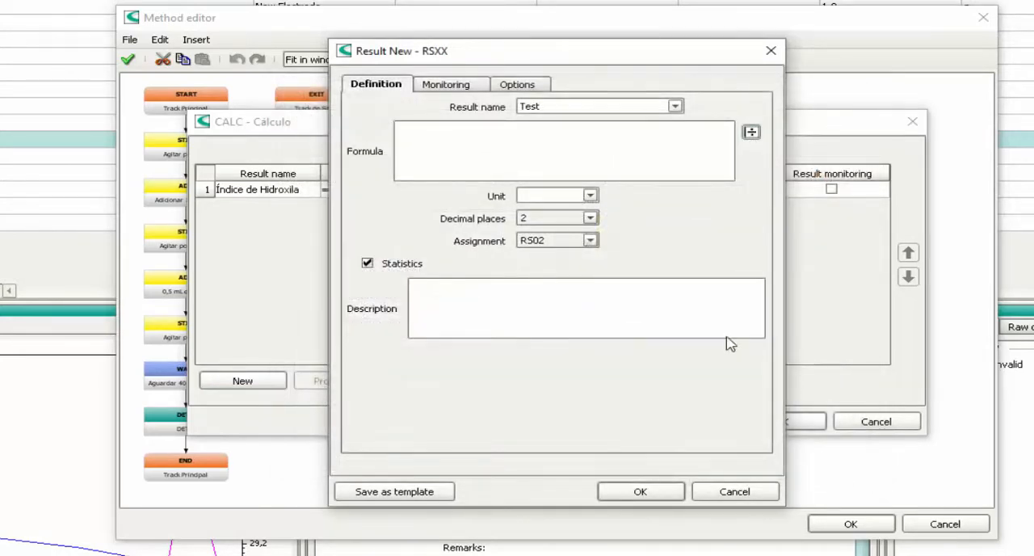
Step: Accept reprocessing, then reopen reprocessing for Octanol and view its method
left_click(734, 491)
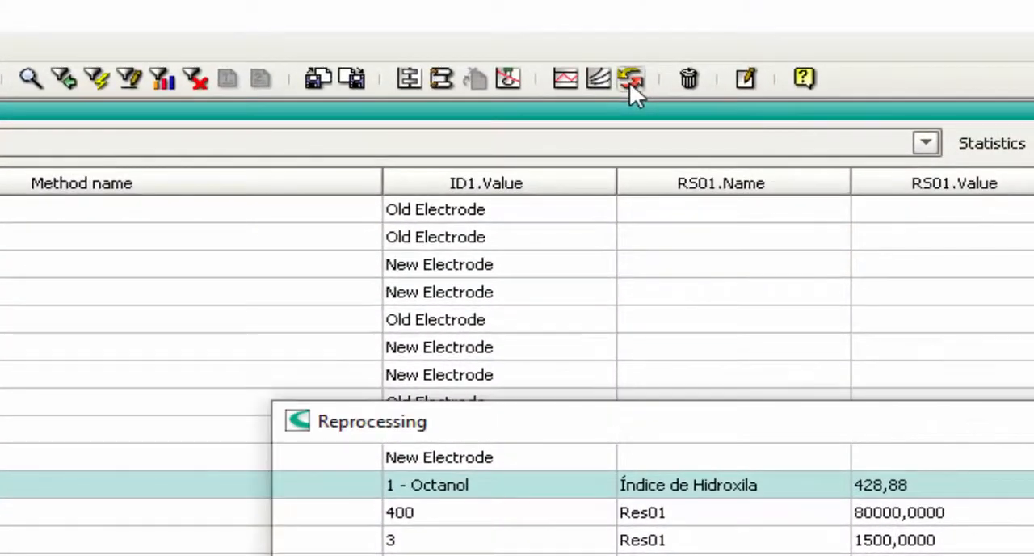
left_click(632, 78)
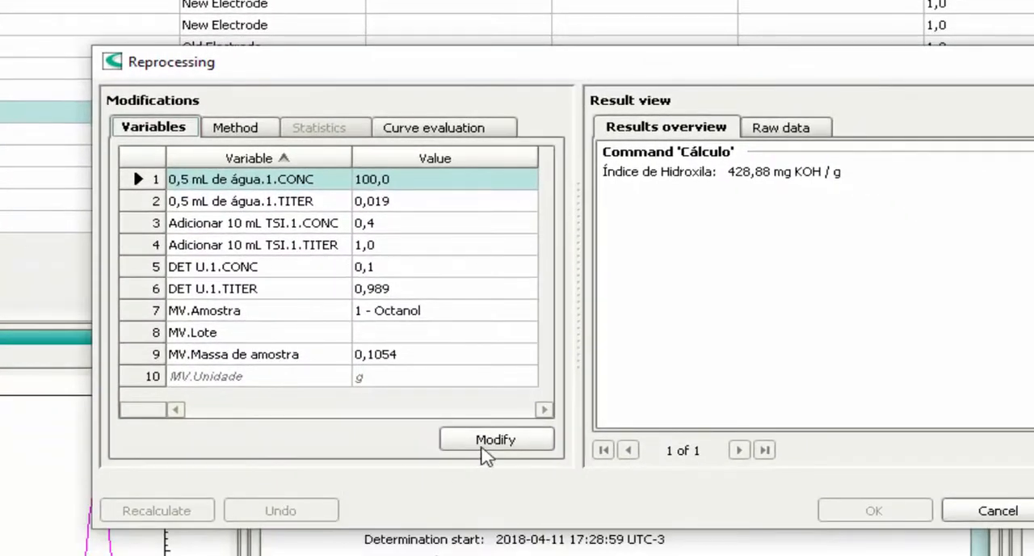
left_click(240, 126)
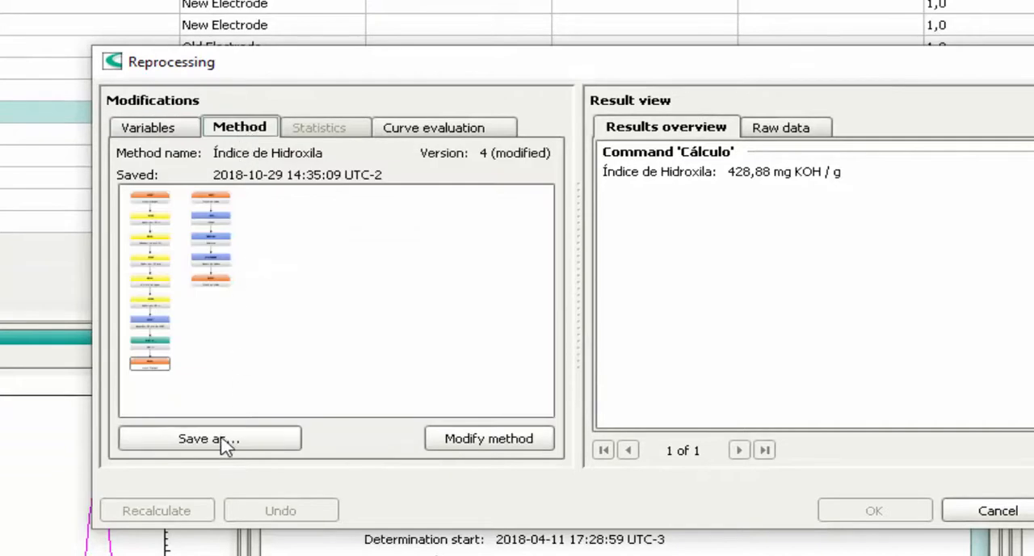